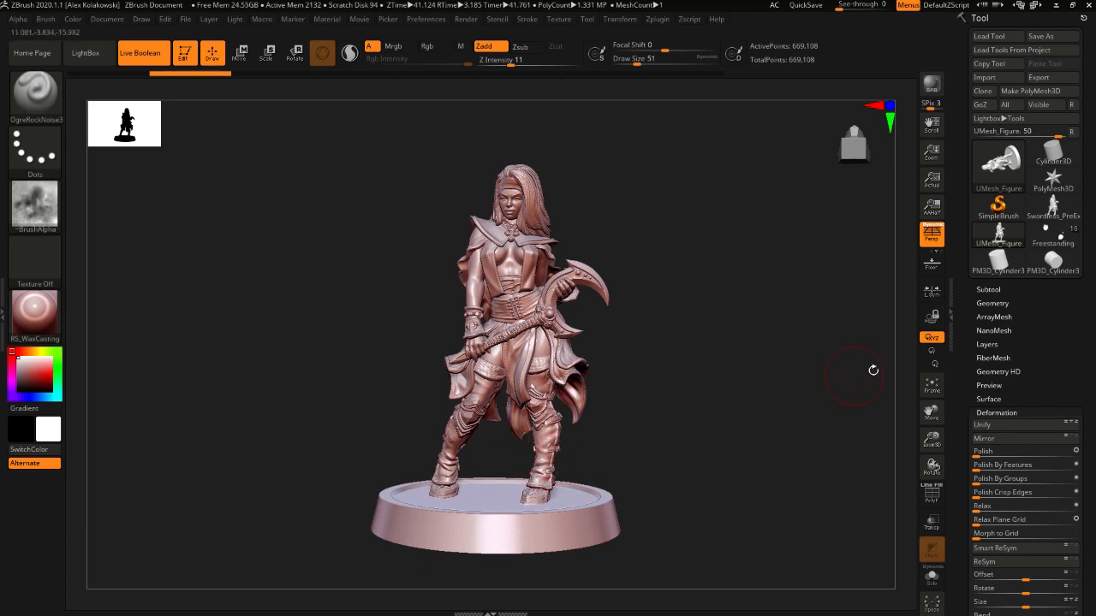
{"action": "mouse_move", "coordinate": [809, 46]}
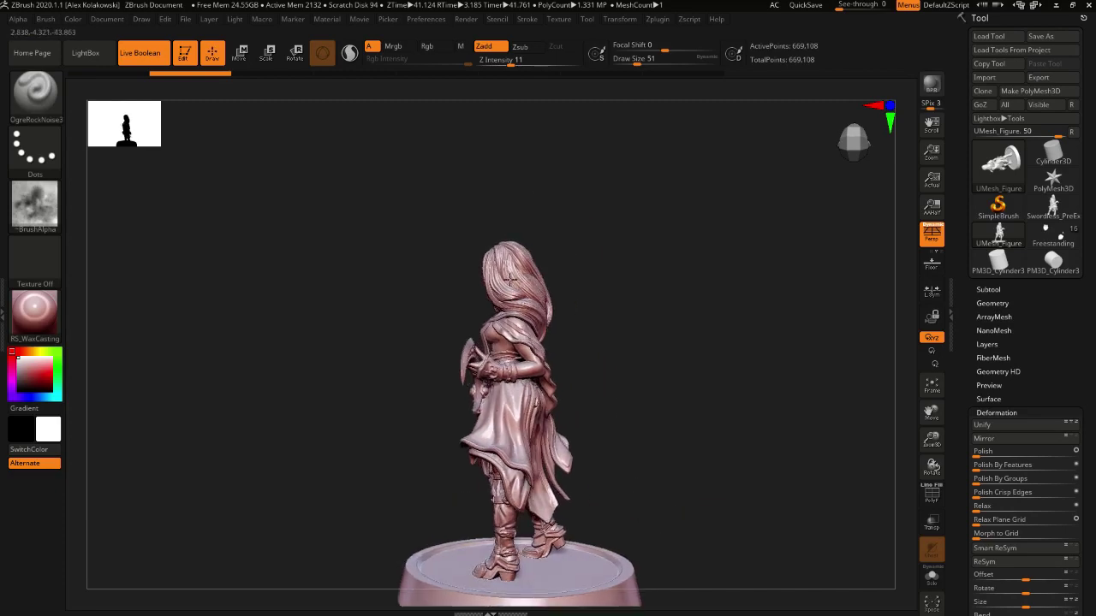
Step: Orbit the miniature to inspect it from behind, from the sides and under the base
{"action": "left_click_drag", "start_coordinate": [513, 342], "coordinate": [539, 308]}
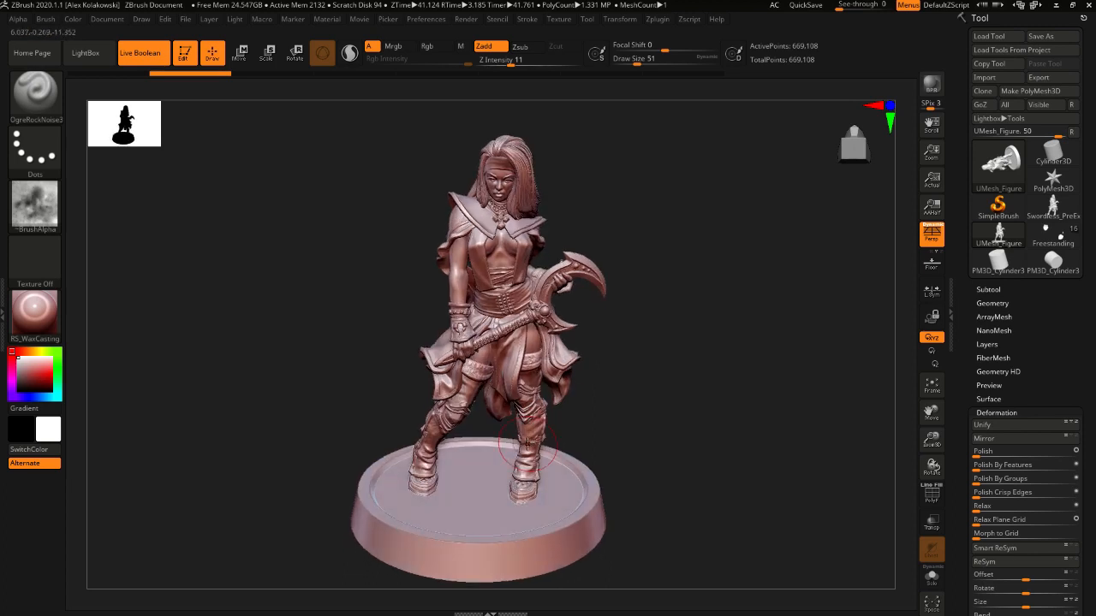
{"action": "mouse_move", "coordinate": [522, 438]}
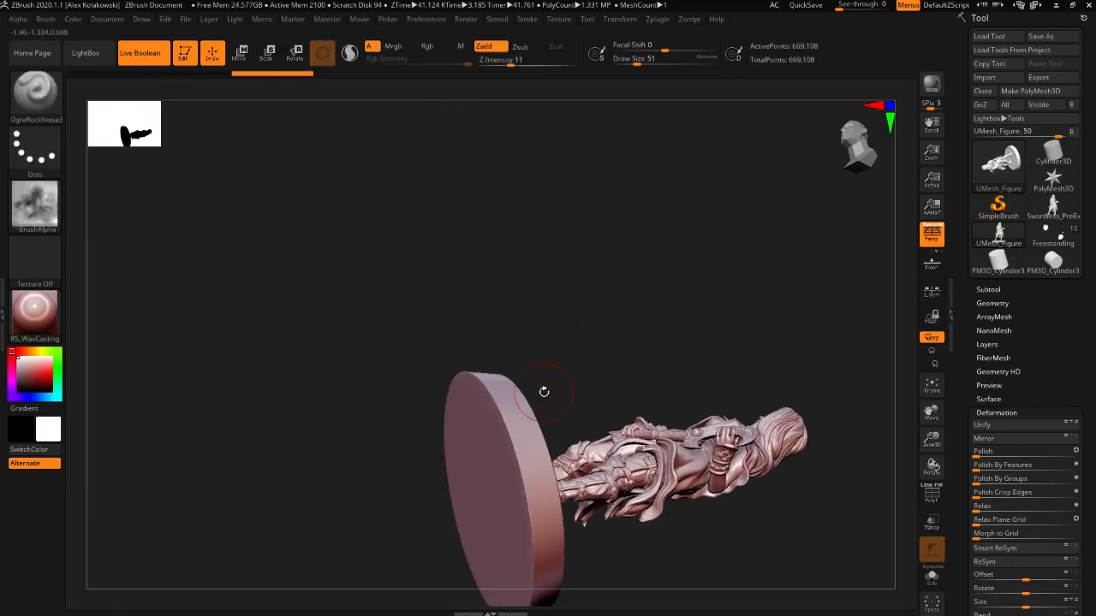
{"action": "left_click_drag", "start_coordinate": [544, 392], "coordinate": [663, 372]}
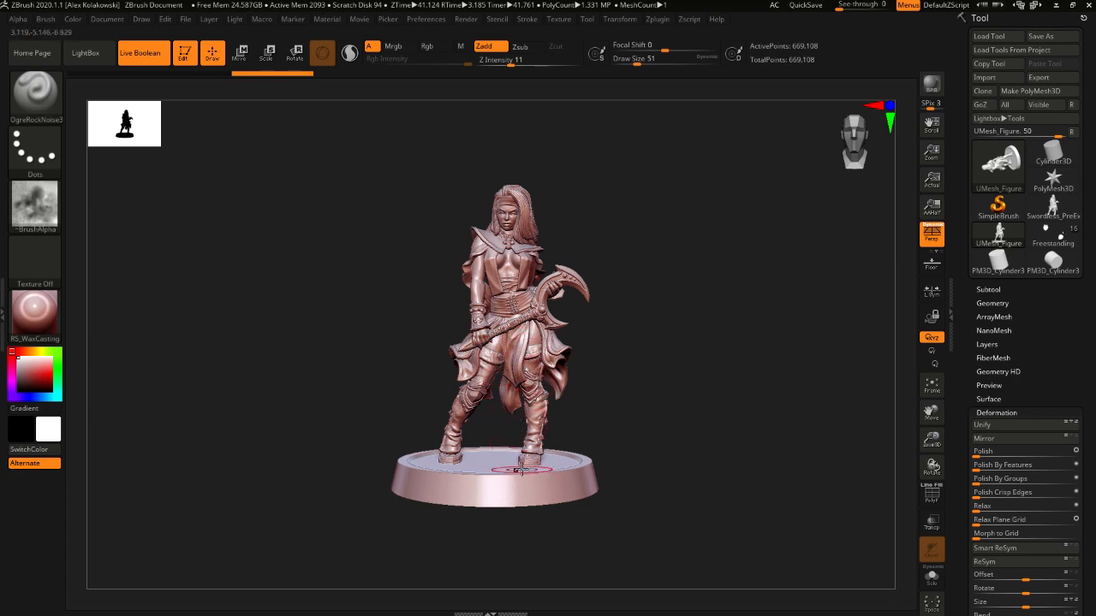
{"action": "left_click_drag", "start_coordinate": [497, 342], "coordinate": [497, 333]}
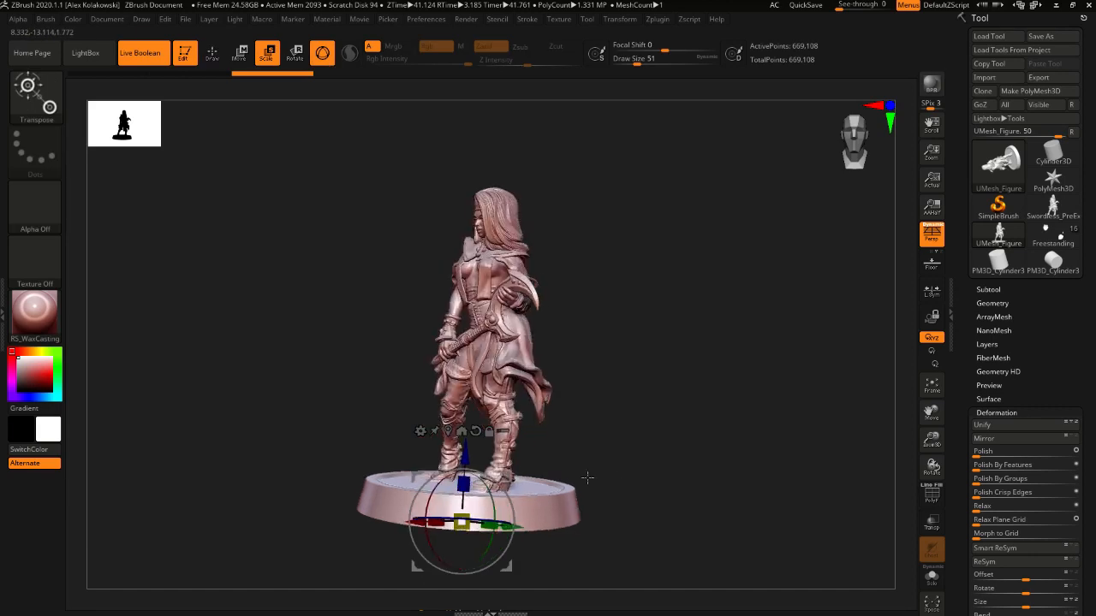
{"action": "left_click_drag", "start_coordinate": [586, 477], "coordinate": [659, 428]}
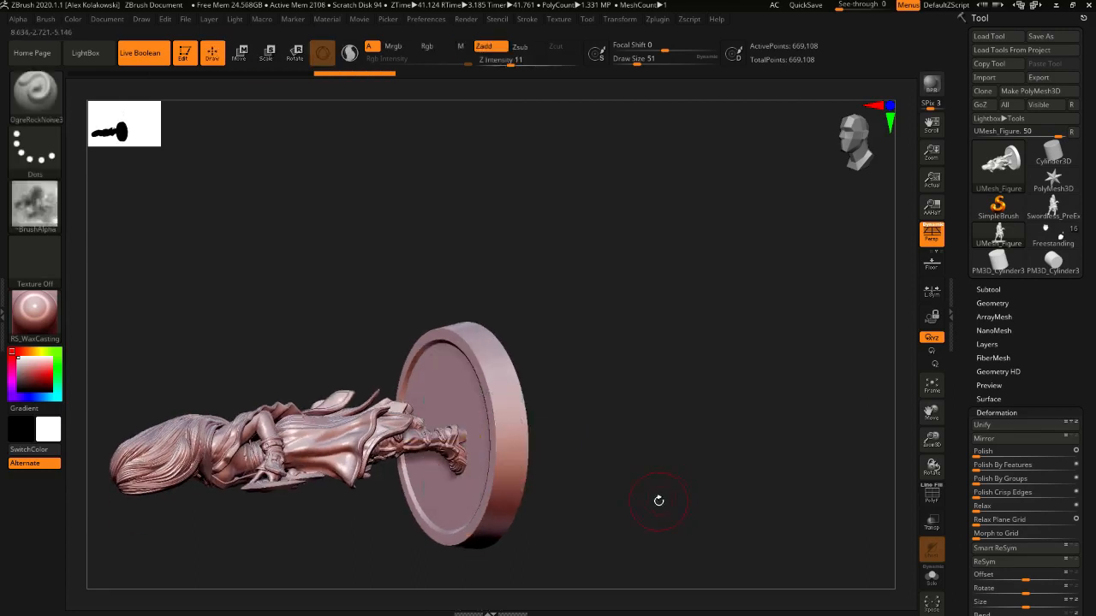
{"action": "left_click_drag", "start_coordinate": [658, 500], "coordinate": [516, 538]}
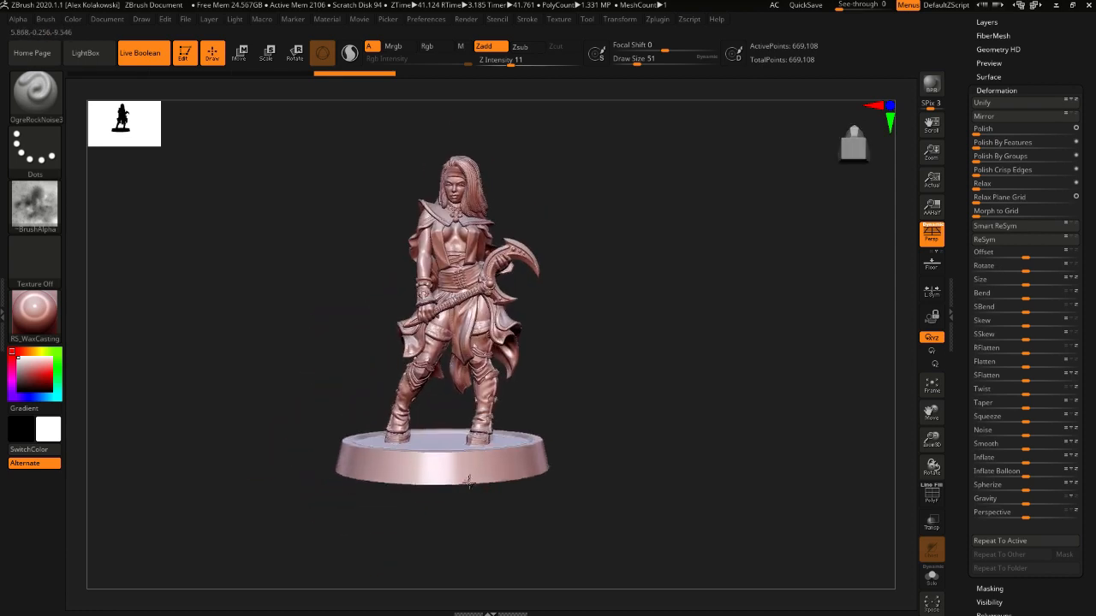
{"action": "left_click_drag", "start_coordinate": [467, 483], "coordinate": [581, 471]}
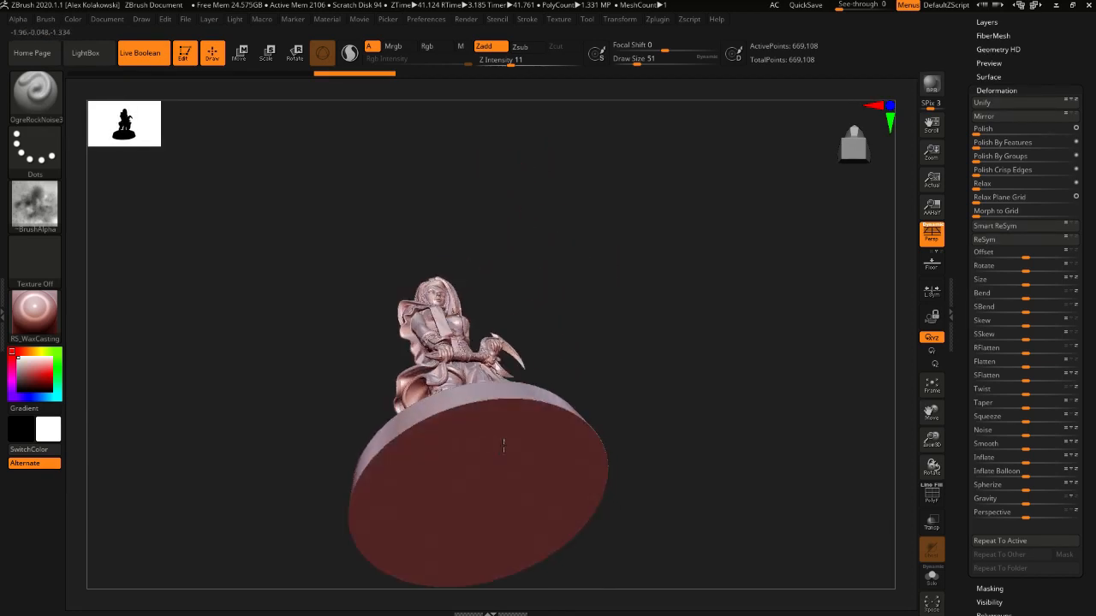
Step: View the base underside edge-on and pick Cylinder3D from the Tool palette thumbnails
{"action": "left_click_drag", "start_coordinate": [503, 445], "coordinate": [419, 345]}
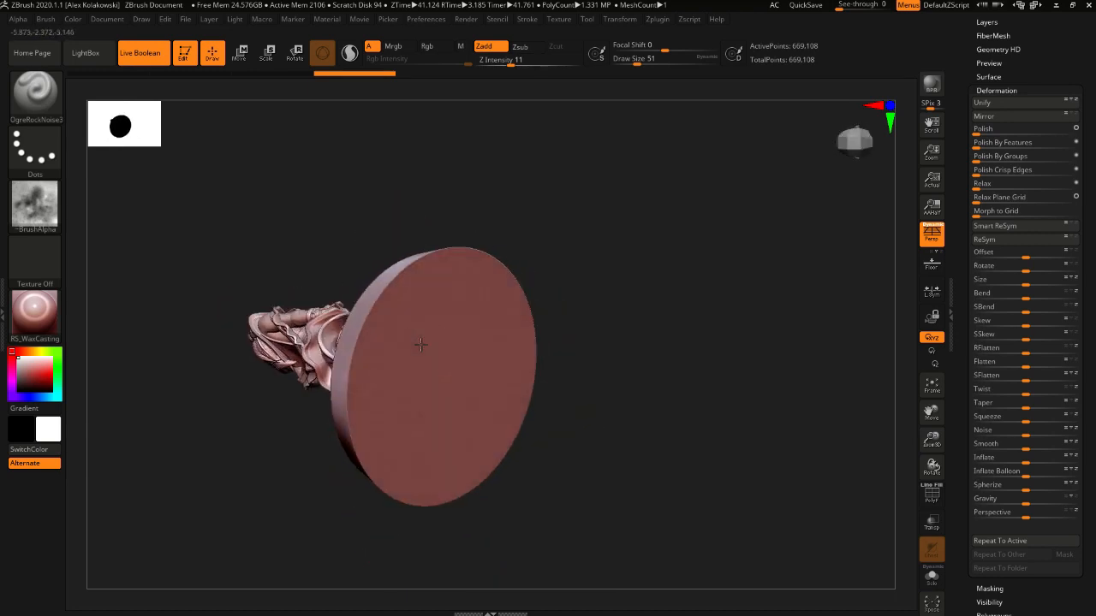
{"action": "left_click", "coordinate": [407, 417]}
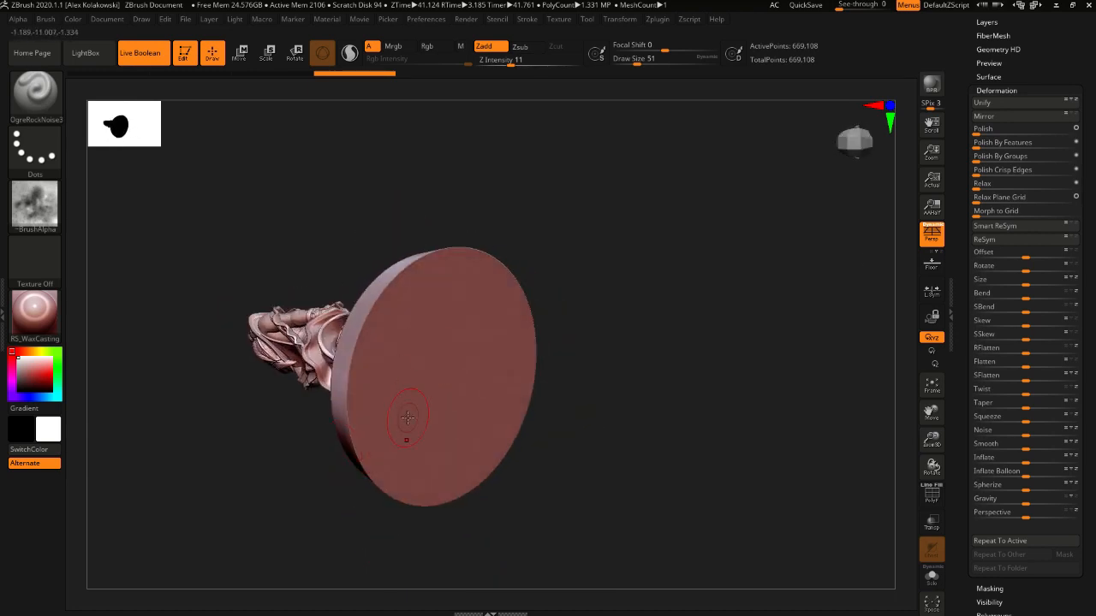
{"action": "left_click_drag", "start_coordinate": [408, 419], "coordinate": [332, 359]}
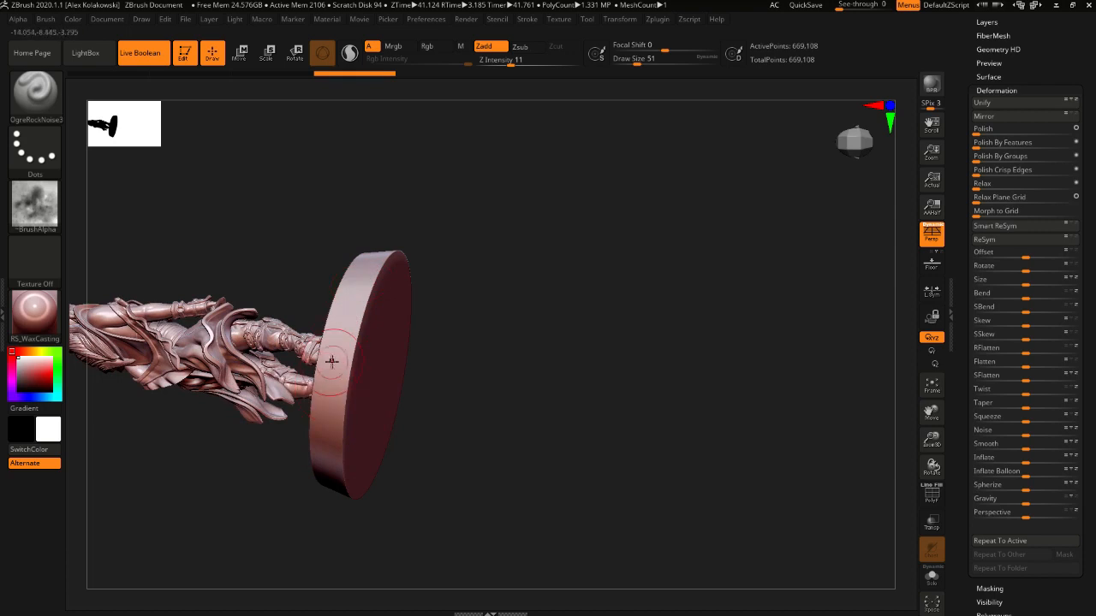
{"action": "mouse_move", "coordinate": [340, 314]}
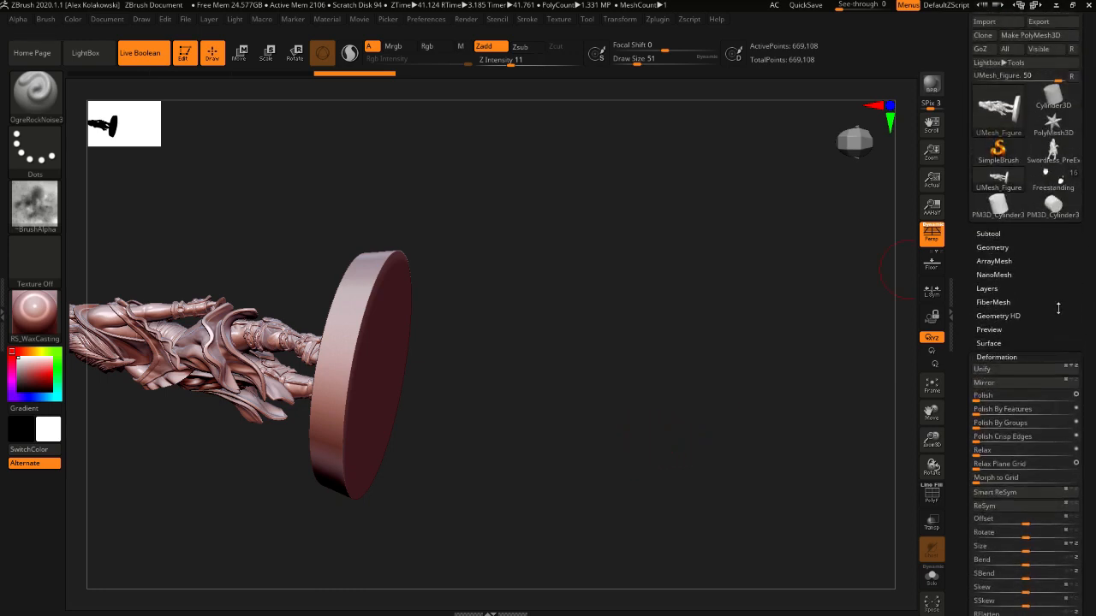
{"action": "left_click_drag", "start_coordinate": [386, 342], "coordinate": [444, 432]}
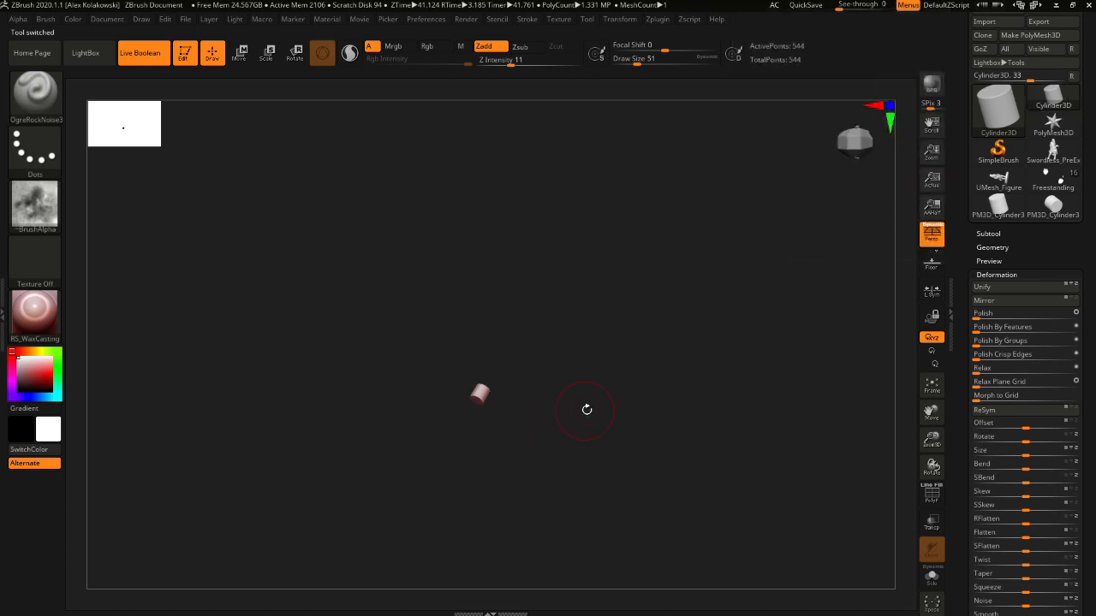
Step: Convert the cylinder to a PM3D_Cylinder3D_2 polymesh and trim it with a straight ClipCurve line
{"action": "left_click", "coordinate": [997, 205]}
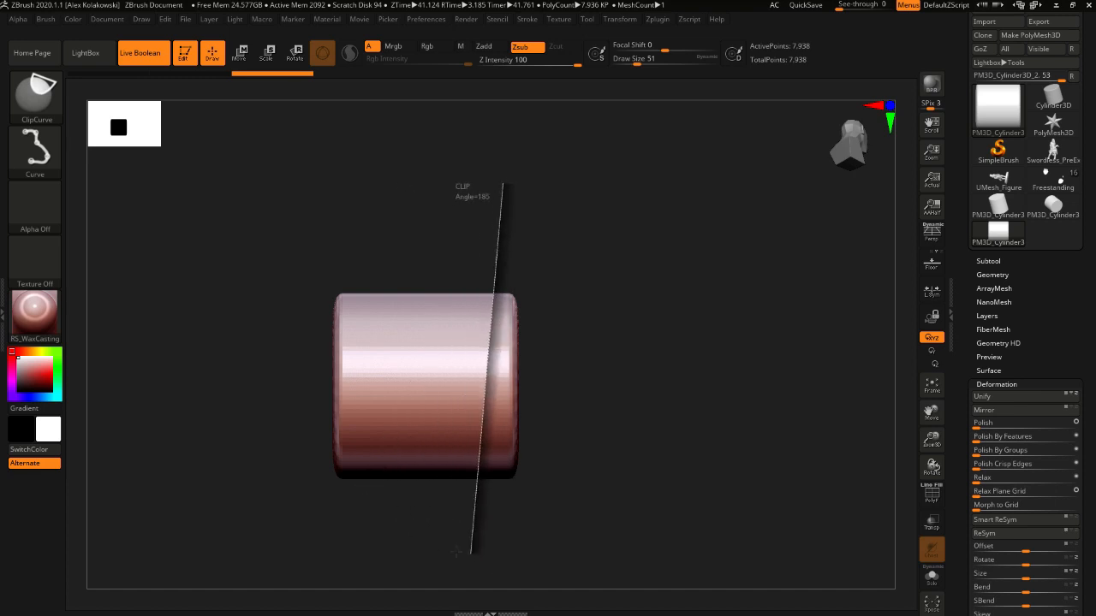
{"action": "left_click_drag", "start_coordinate": [456, 552], "coordinate": [499, 553]}
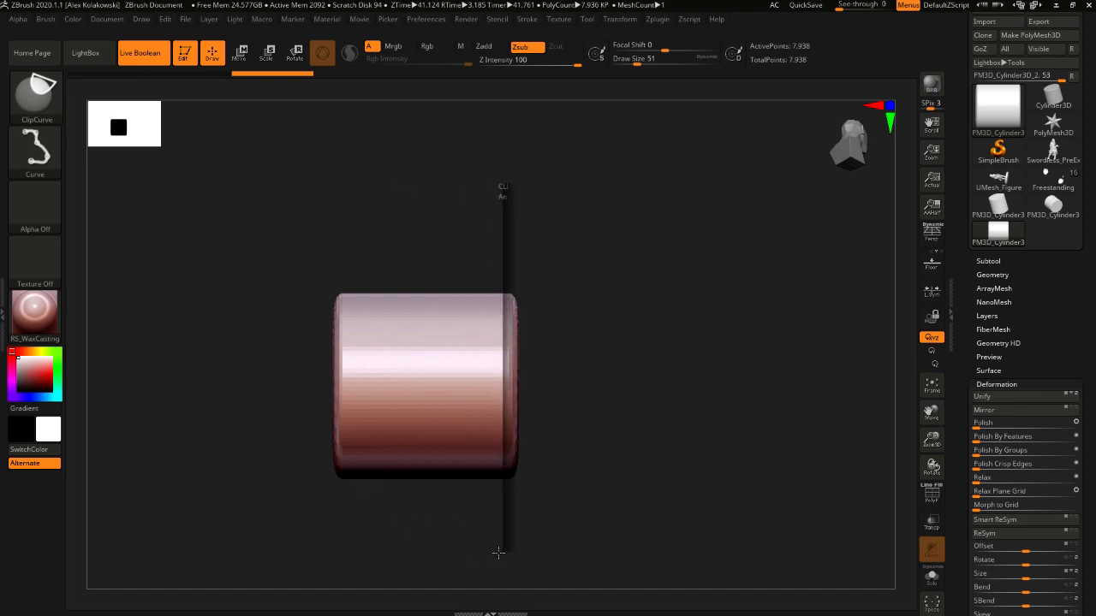
{"action": "left_click_drag", "start_coordinate": [498, 553], "coordinate": [560, 368]}
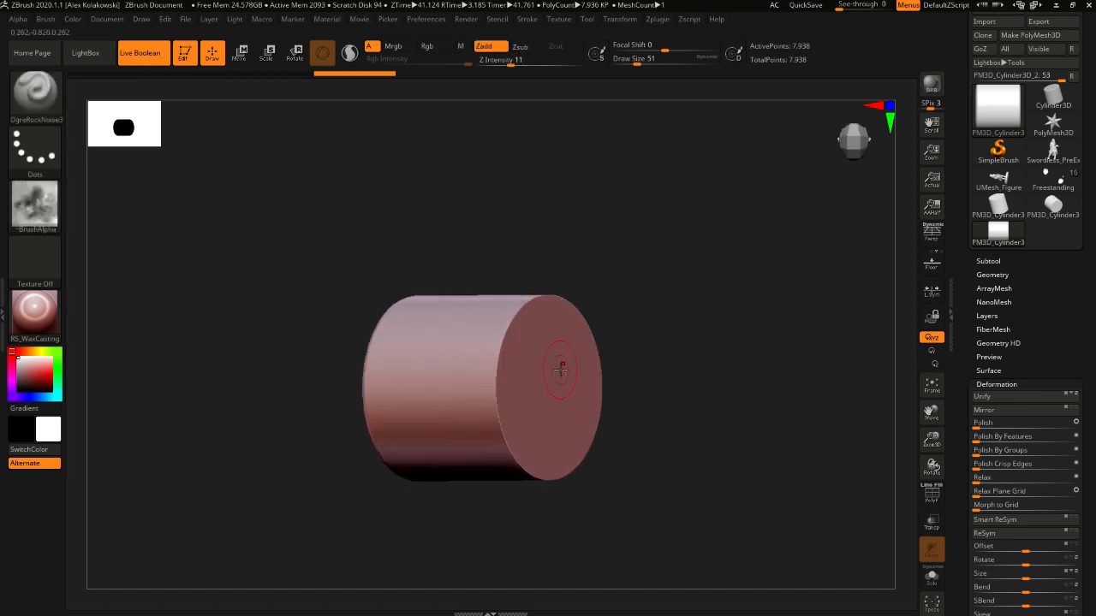
{"action": "left_click_drag", "start_coordinate": [560, 368], "coordinate": [495, 377]}
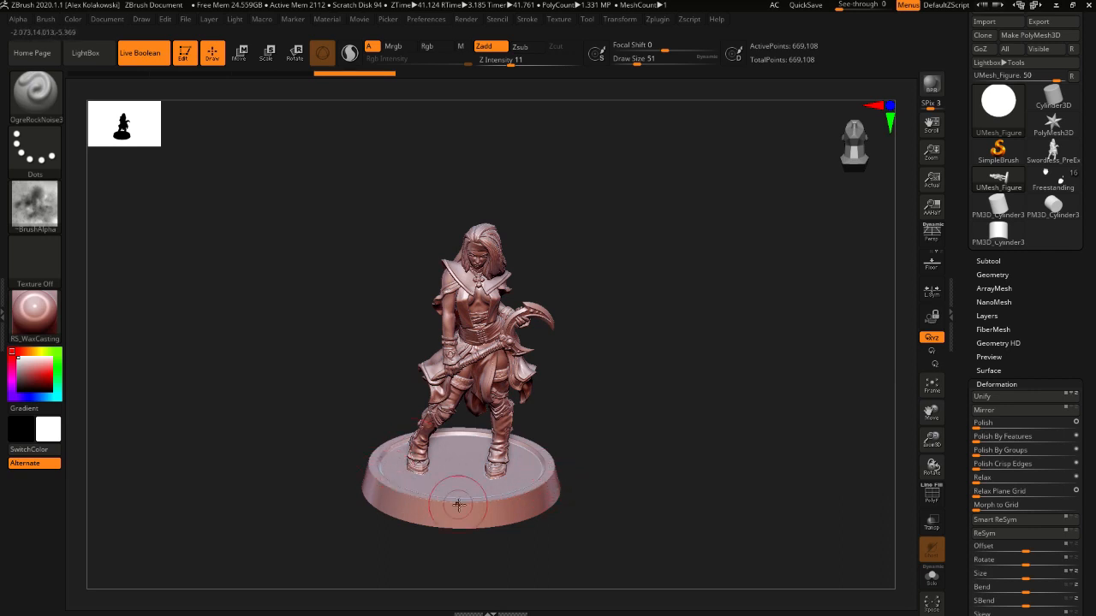
{"action": "mouse_move", "coordinate": [539, 480]}
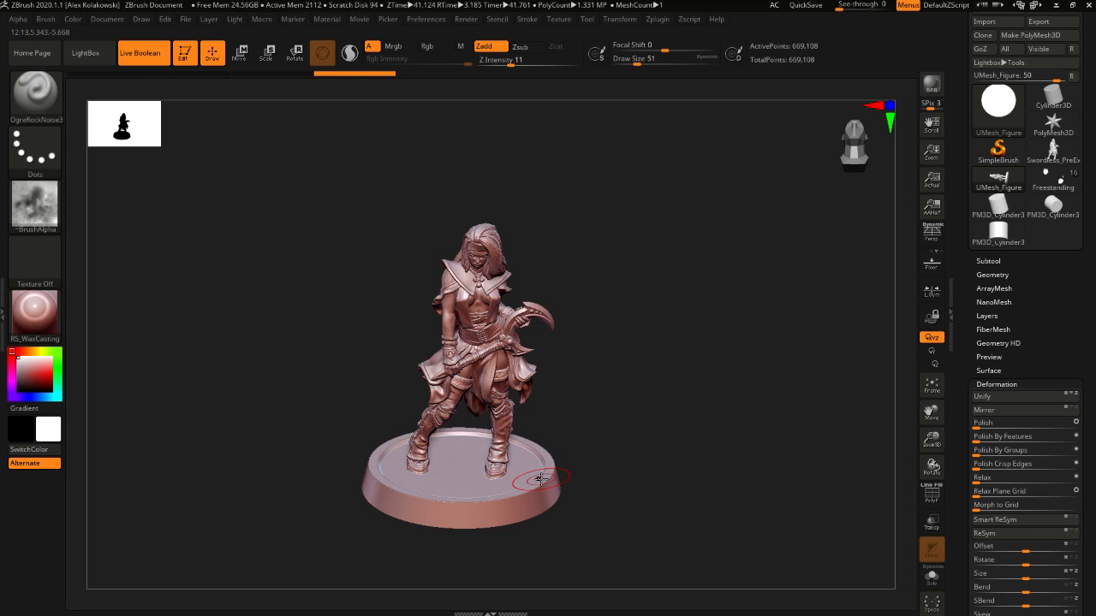
{"action": "mouse_move", "coordinate": [541, 491]}
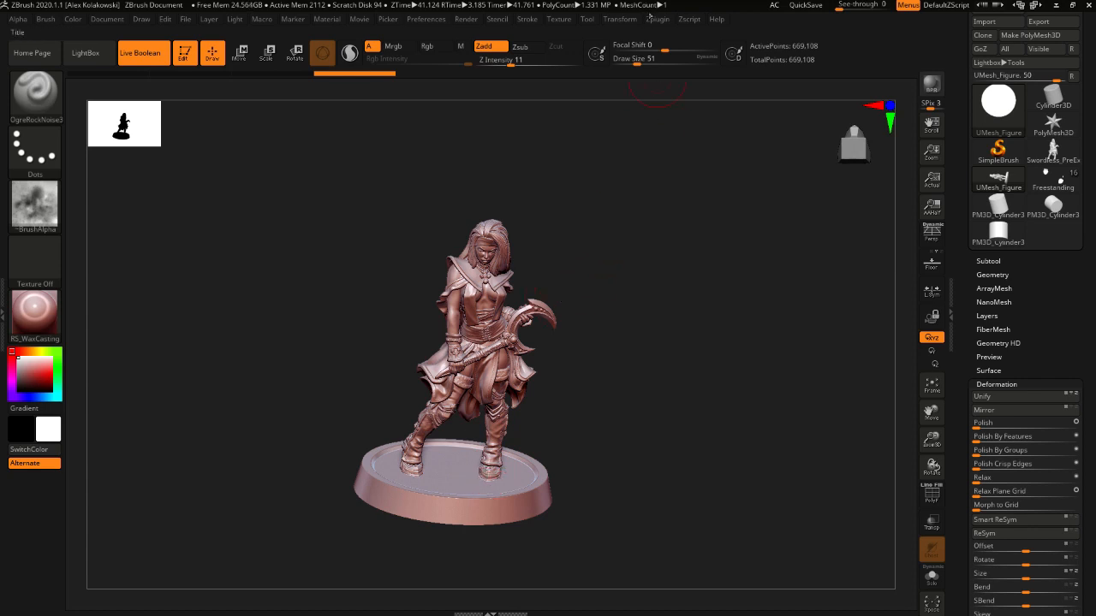
Step: Open Scale Master and load the figure's current size, 28 × 28 × 40.85 mm
{"action": "left_click", "coordinate": [660, 18]}
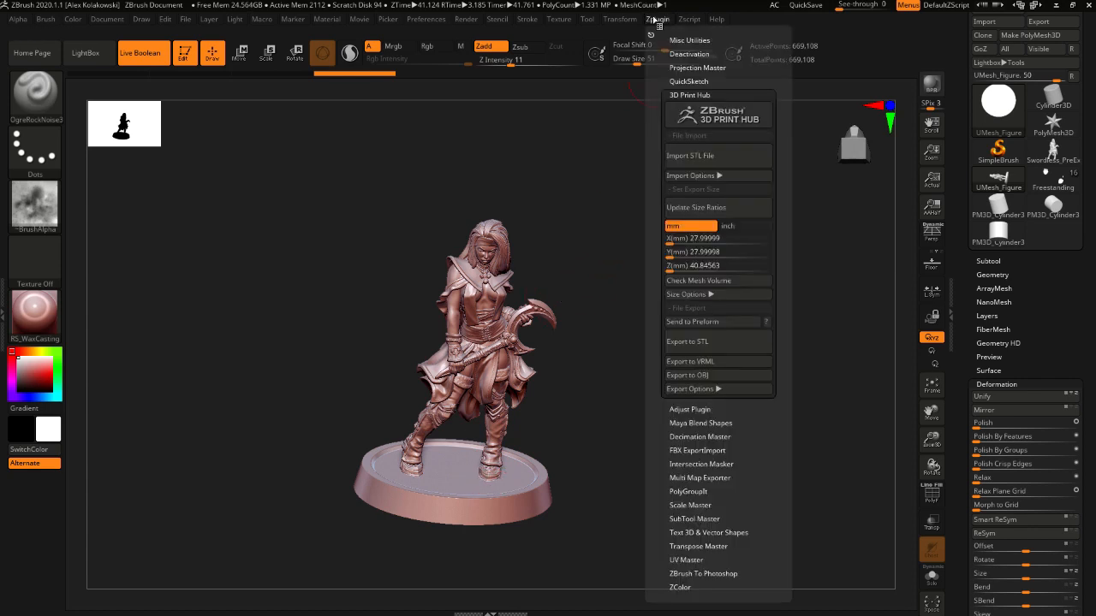
{"action": "mouse_move", "coordinate": [707, 322]}
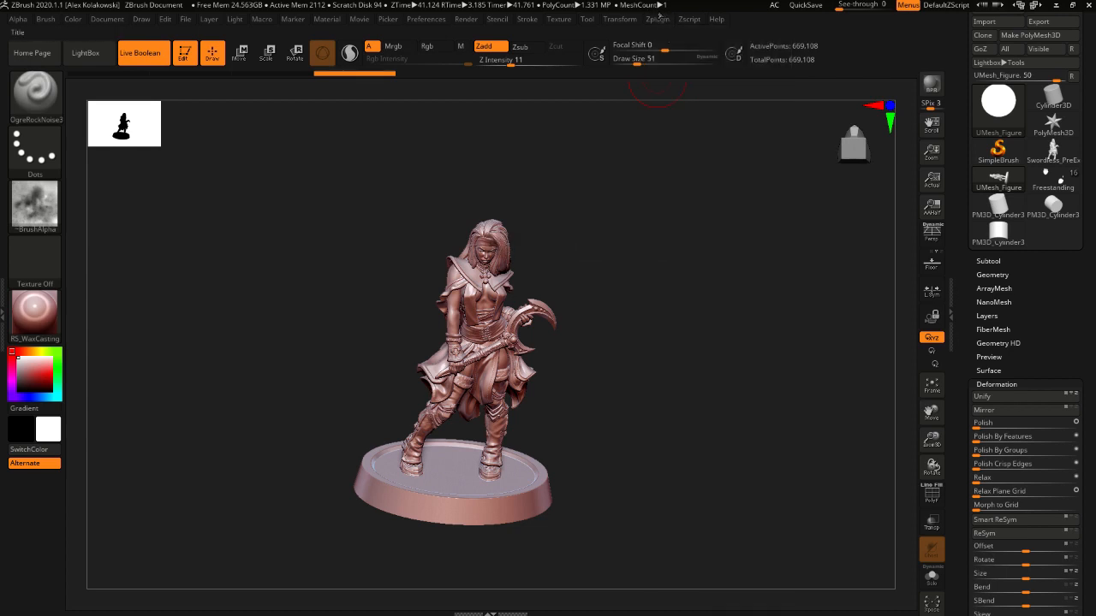
{"action": "left_click", "coordinate": [653, 18]}
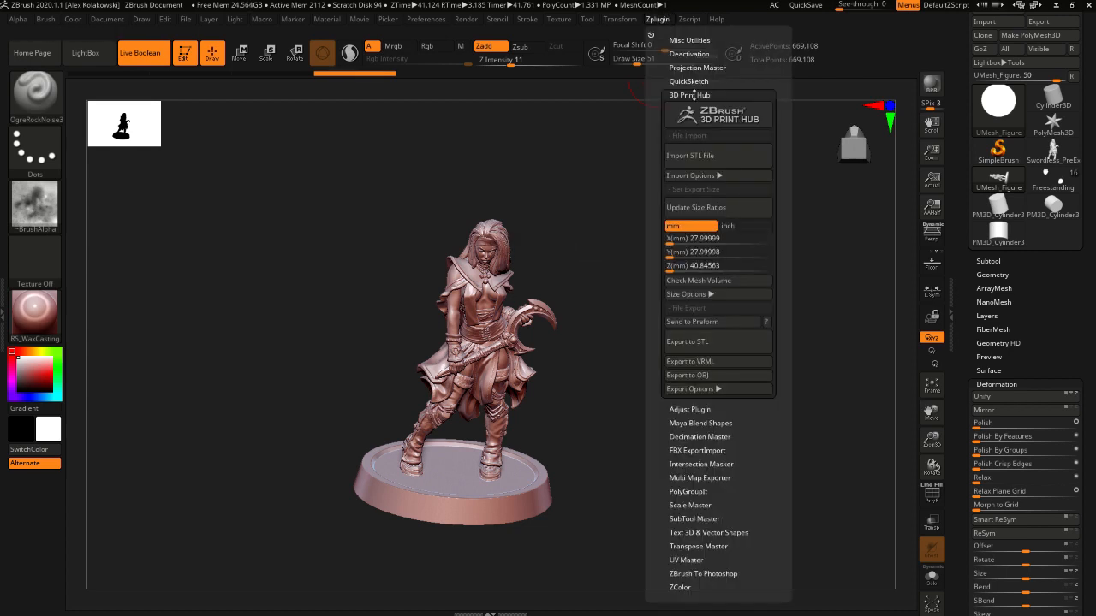
{"action": "left_click", "coordinate": [689, 94]}
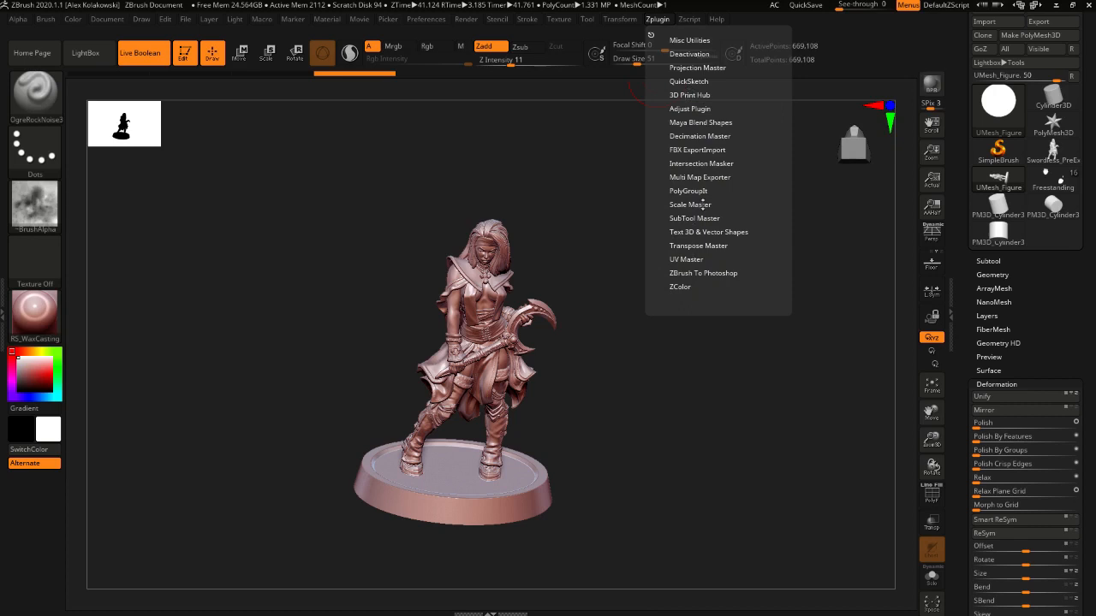
{"action": "left_click", "coordinate": [690, 204]}
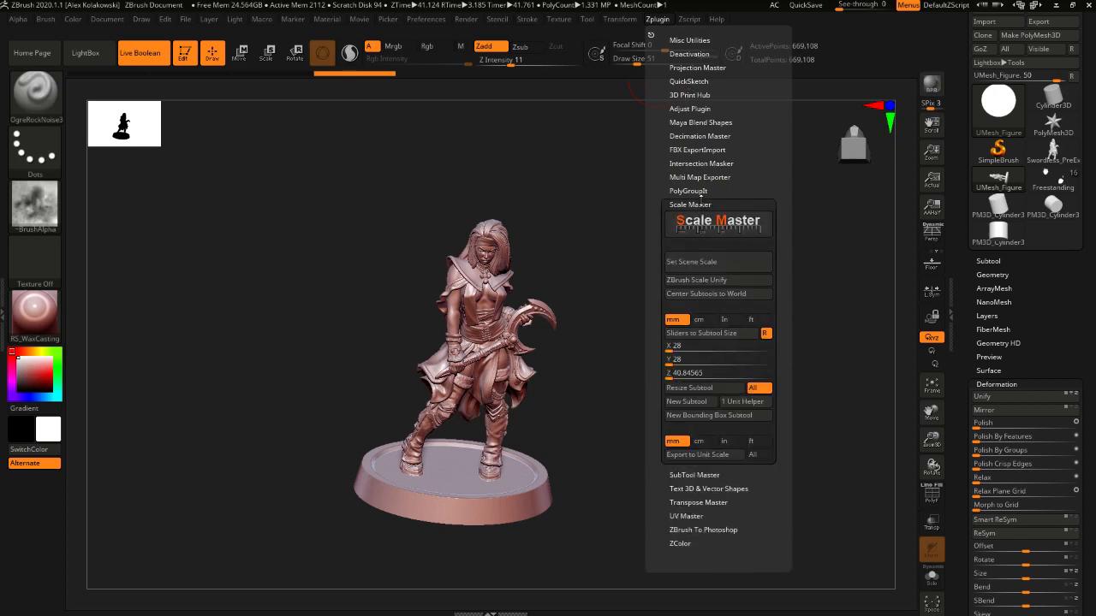
{"action": "mouse_move", "coordinate": [716, 261]}
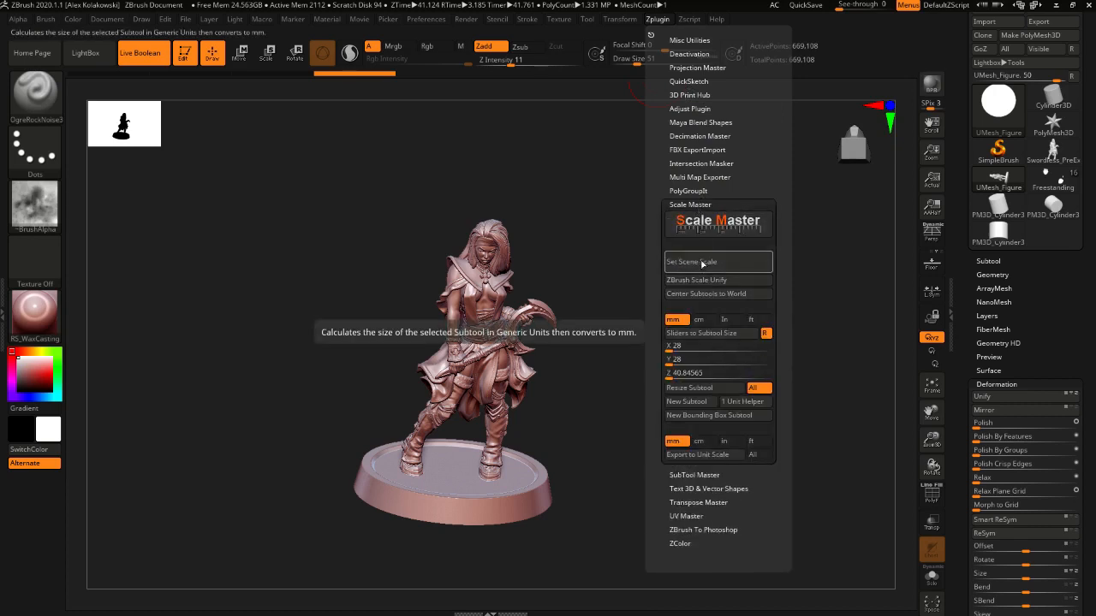
{"action": "mouse_move", "coordinate": [701, 346]}
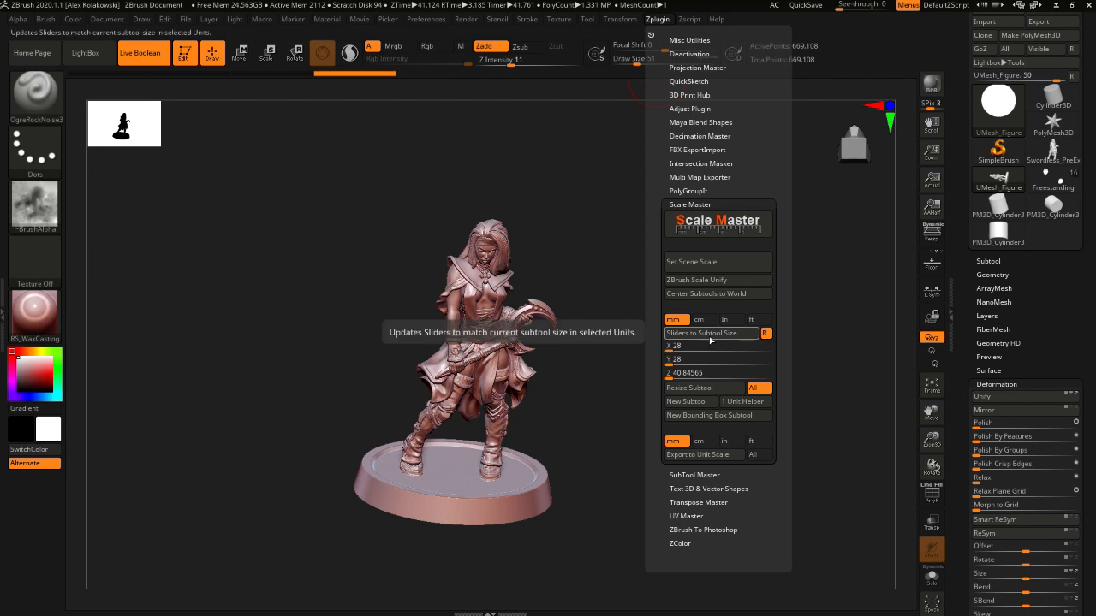
{"action": "mouse_move", "coordinate": [716, 334]}
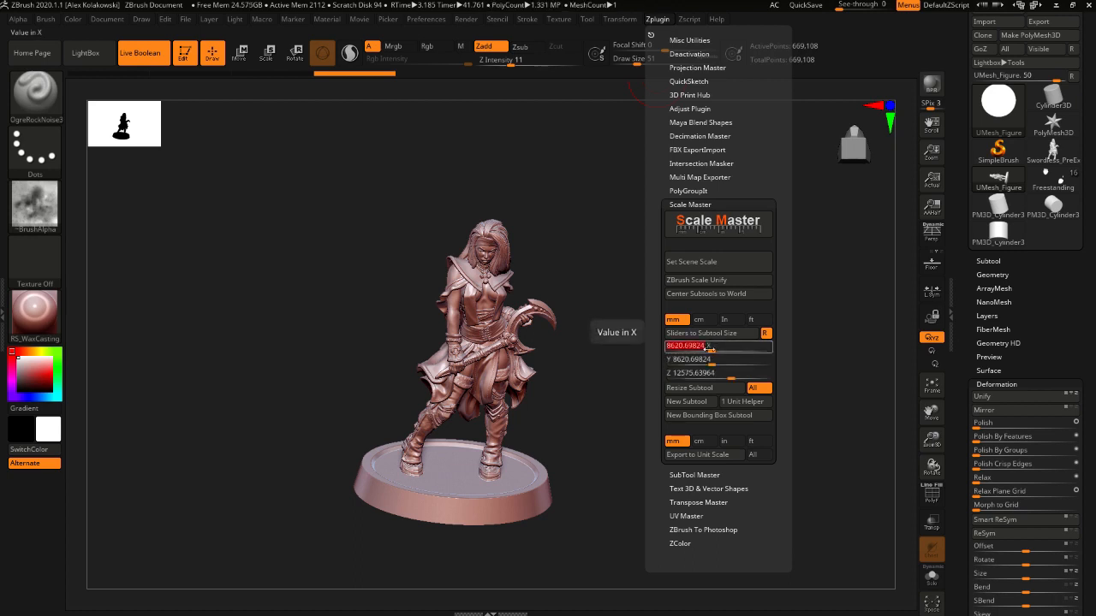
{"action": "left_click_drag", "start_coordinate": [693, 347], "coordinate": [706, 347]}
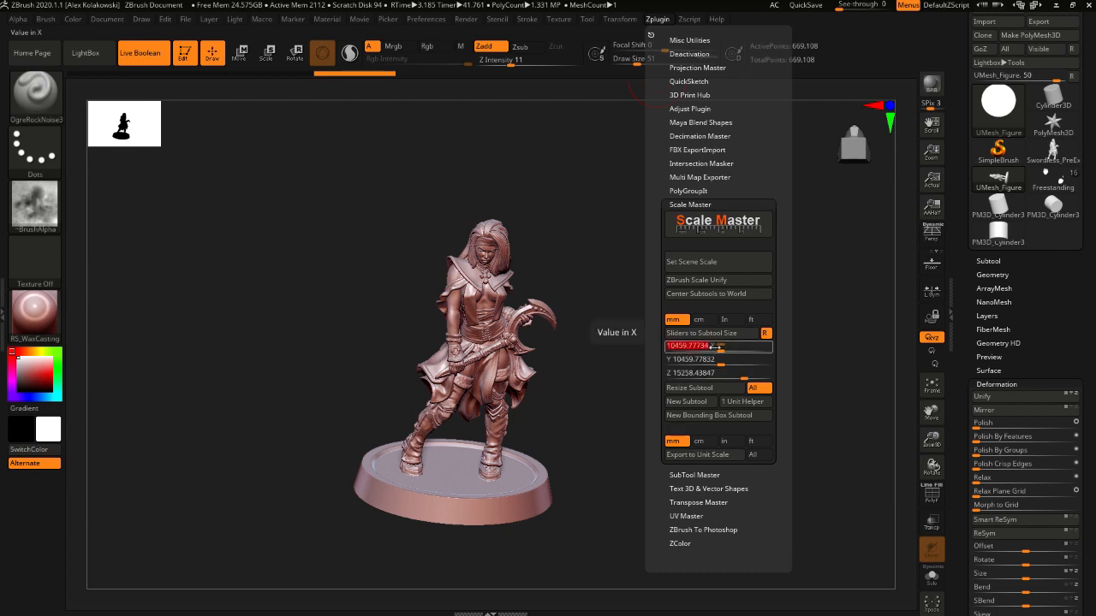
{"action": "left_click", "coordinate": [711, 333]}
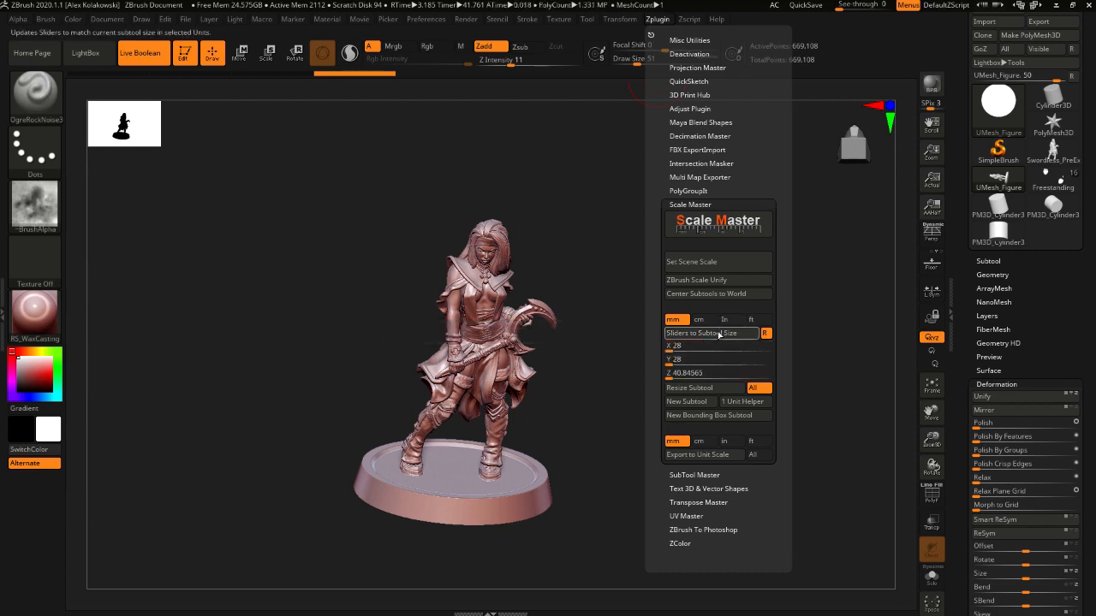
{"action": "left_click", "coordinate": [702, 346]}
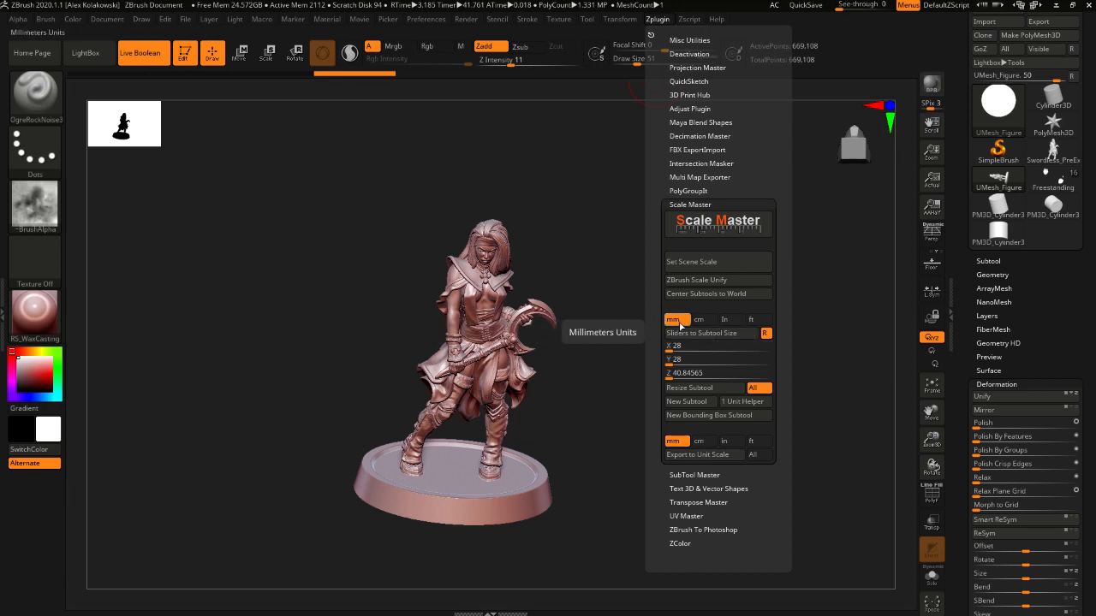
Step: Compare the size in inches, switch back to mm, and resize to 32 × 32 × 46.681
{"action": "left_click", "coordinate": [724, 318]}
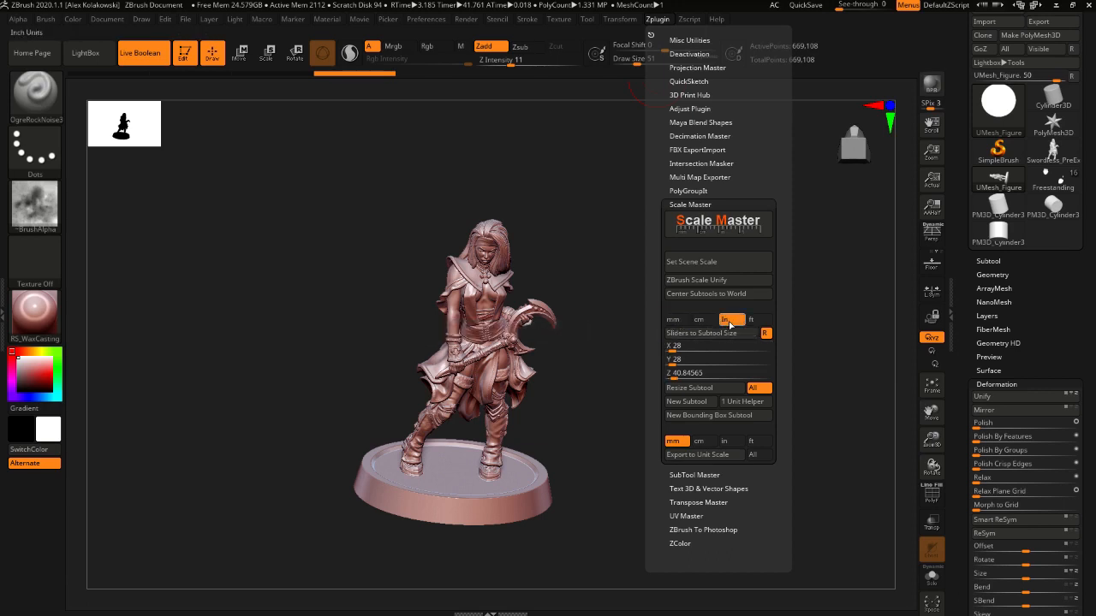
{"action": "left_click", "coordinate": [708, 333]}
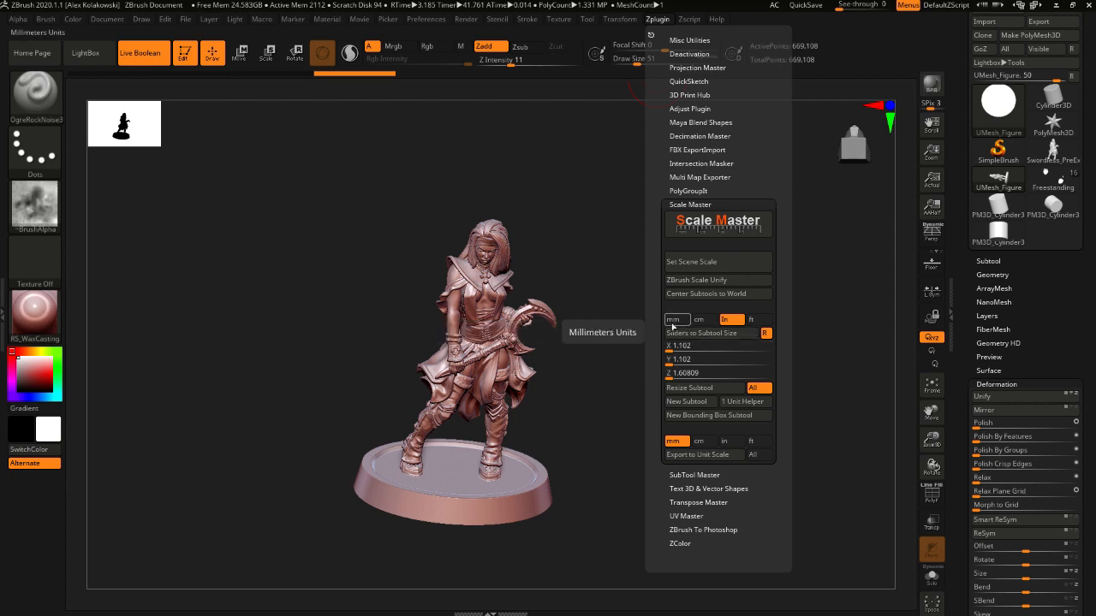
{"action": "left_click", "coordinate": [704, 333]}
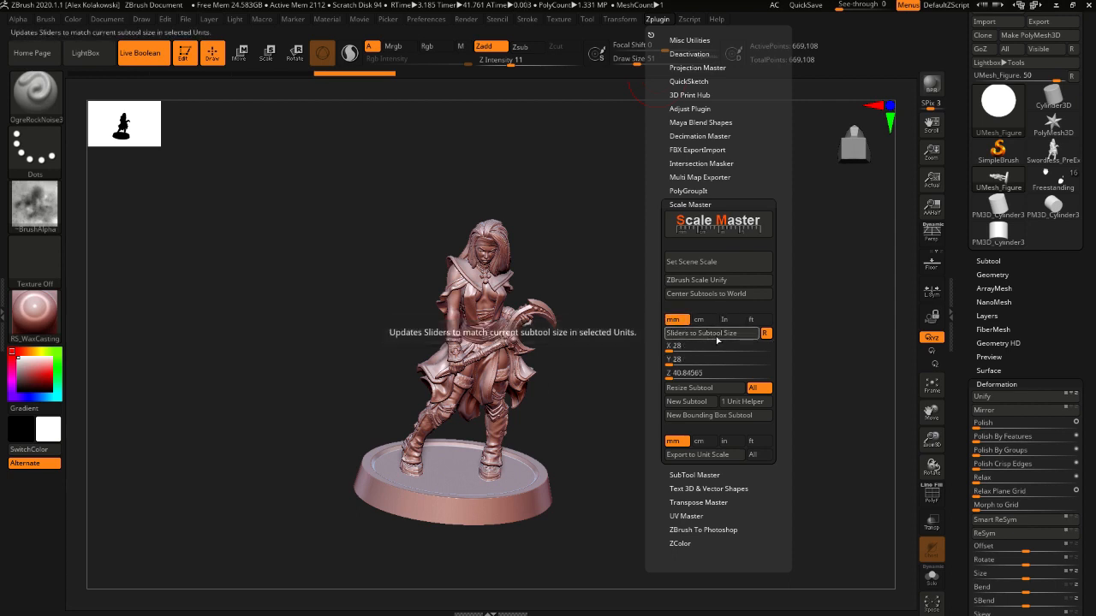
{"action": "left_click", "coordinate": [693, 345]}
{"action": "type", "text": "32"}
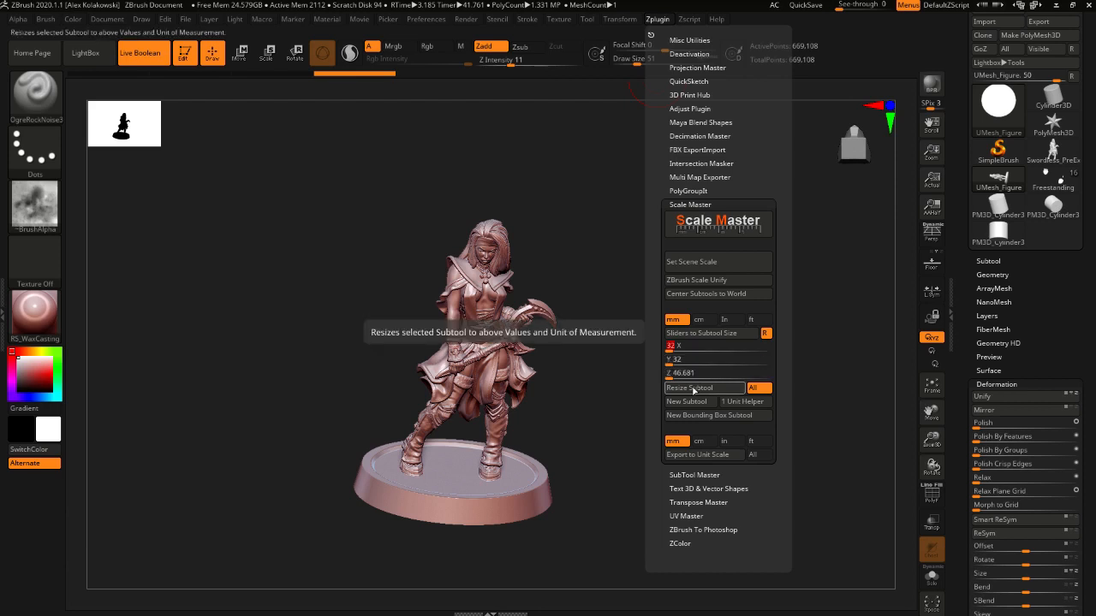
{"action": "left_click", "coordinate": [698, 392]}
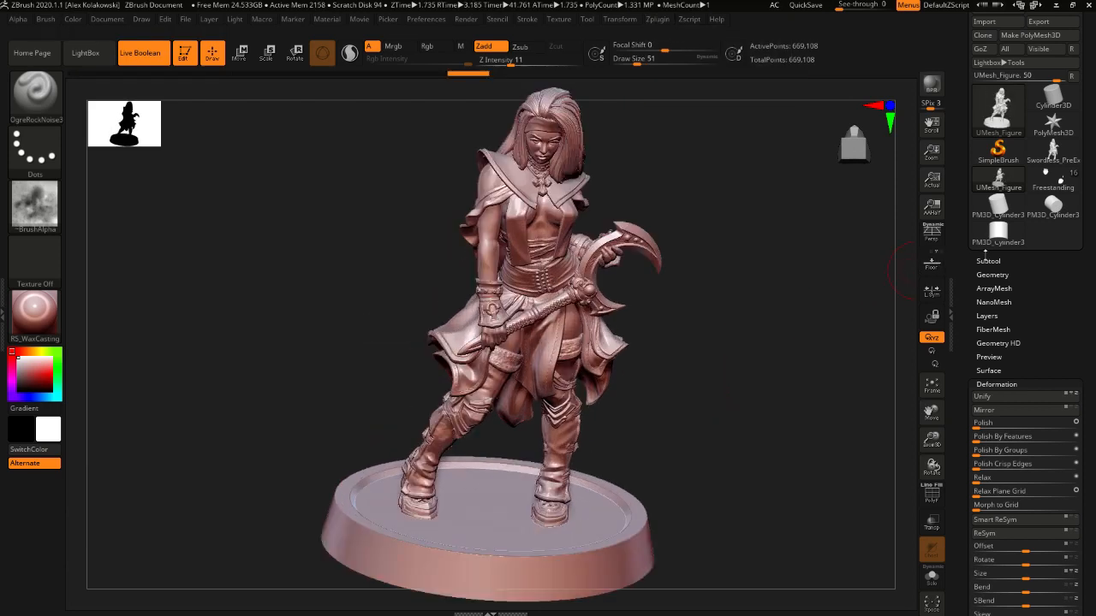
Step: Expand the Subtool list showing only UMesh_Figure and orbit the resized figure from several sides
{"action": "left_click", "coordinate": [988, 260]}
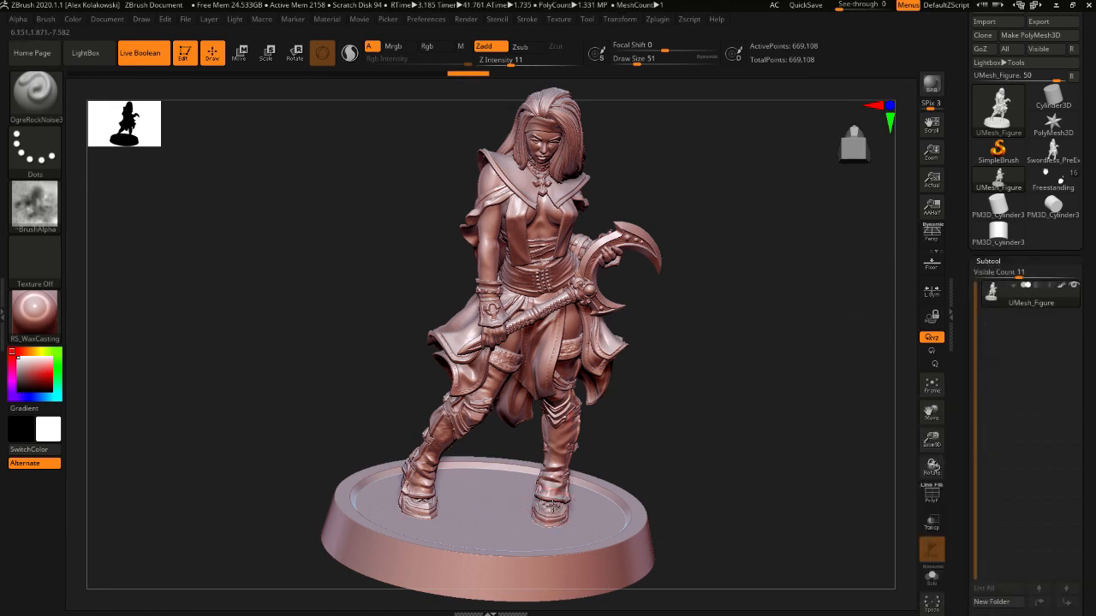
{"action": "left_click_drag", "start_coordinate": [557, 505], "coordinate": [570, 452]}
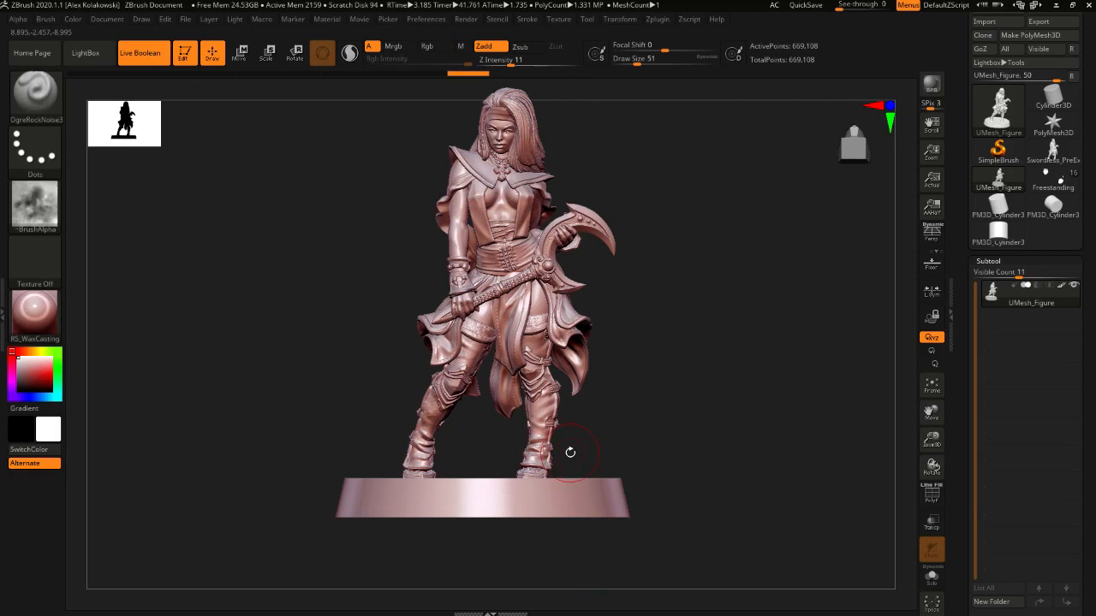
{"action": "left_click_drag", "start_coordinate": [570, 452], "coordinate": [533, 473]}
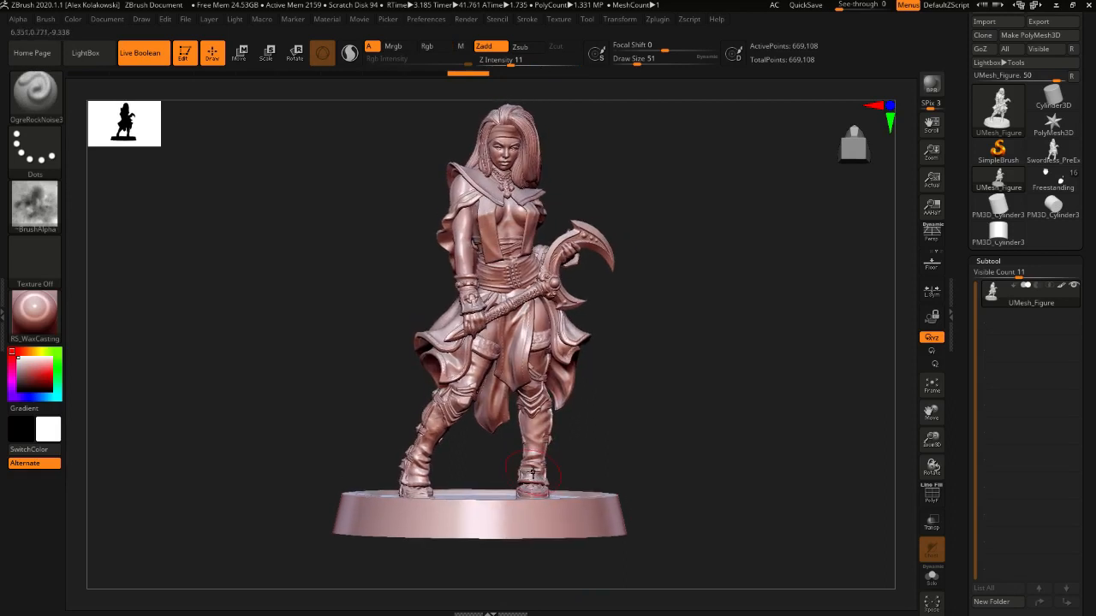
{"action": "left_click_drag", "start_coordinate": [531, 470], "coordinate": [534, 398]}
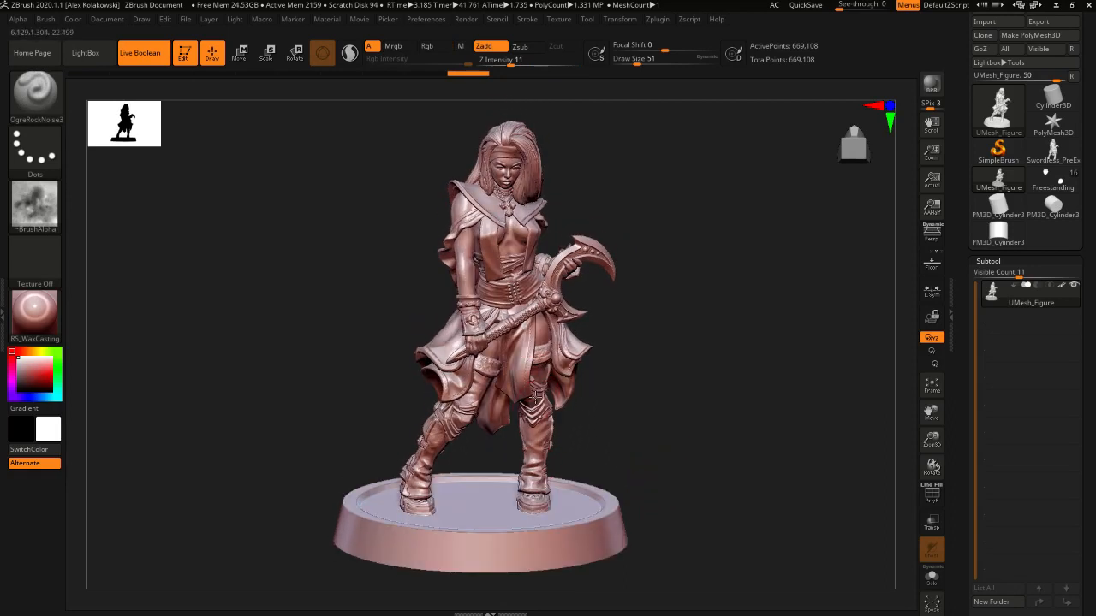
{"action": "left_click_drag", "start_coordinate": [535, 398], "coordinate": [583, 432]}
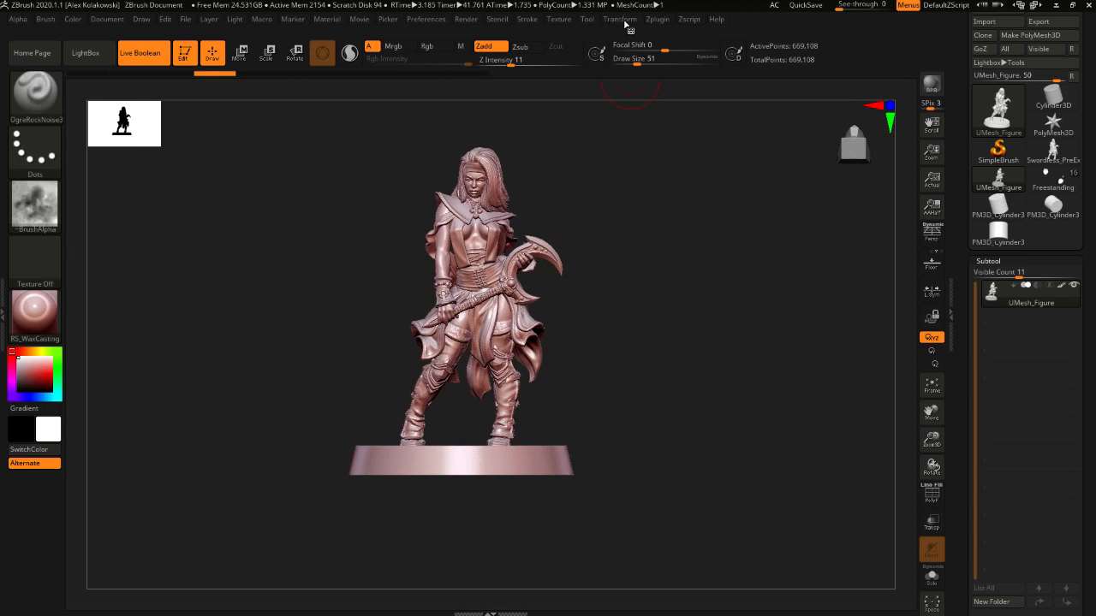
{"action": "left_click", "coordinate": [655, 19]}
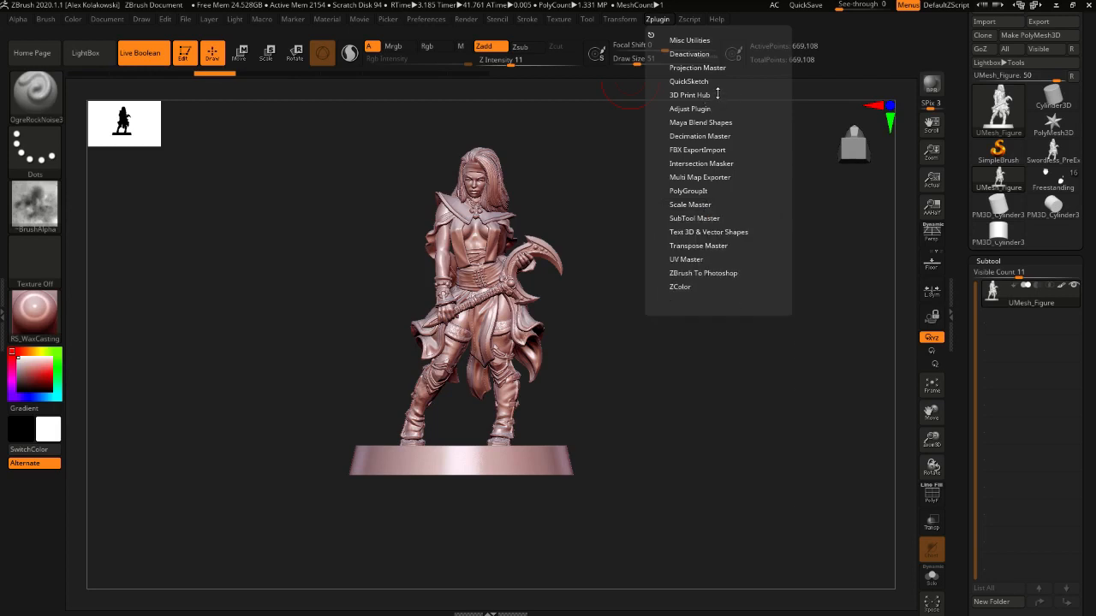
{"action": "mouse_move", "coordinate": [702, 95]}
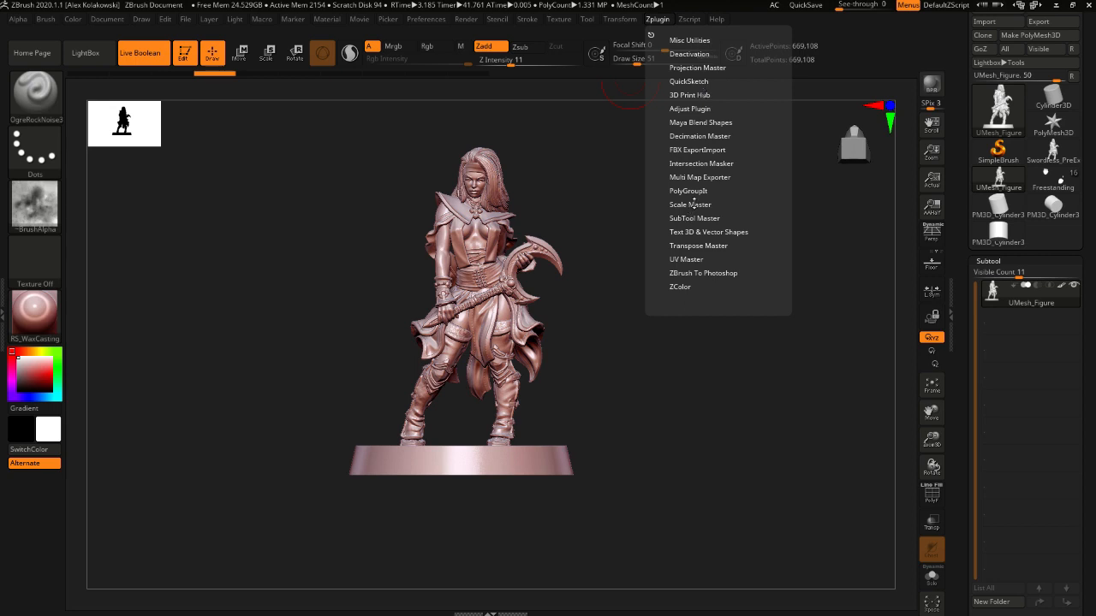
Step: Run Update Size Ratios in 3D Print Hub to get the in/mm prompt for 28 × 28 × 40.85
{"action": "left_click", "coordinate": [689, 204]}
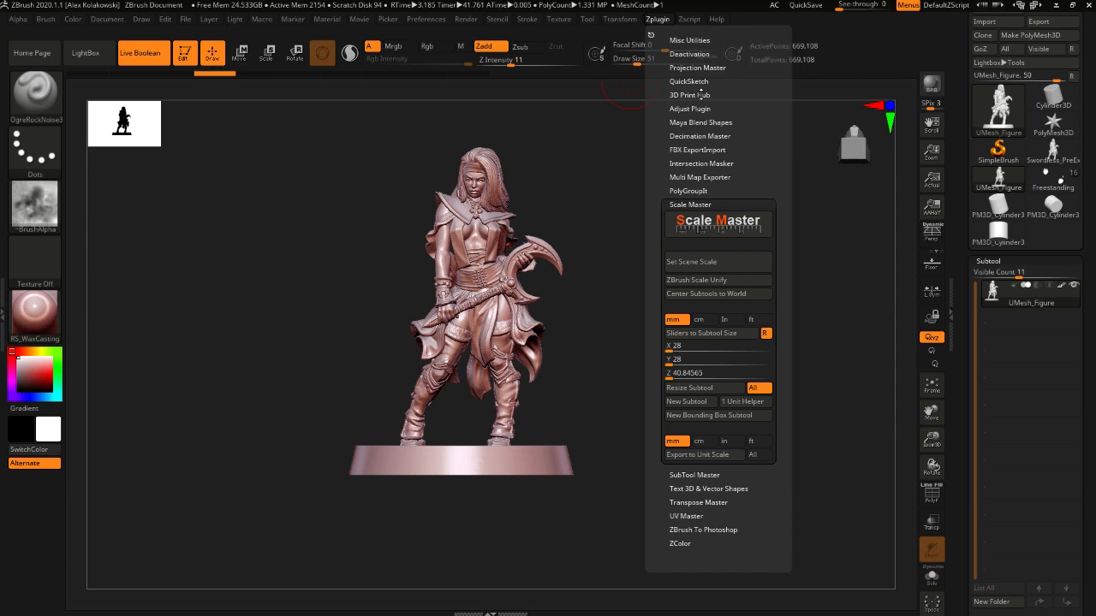
{"action": "left_click", "coordinate": [687, 95]}
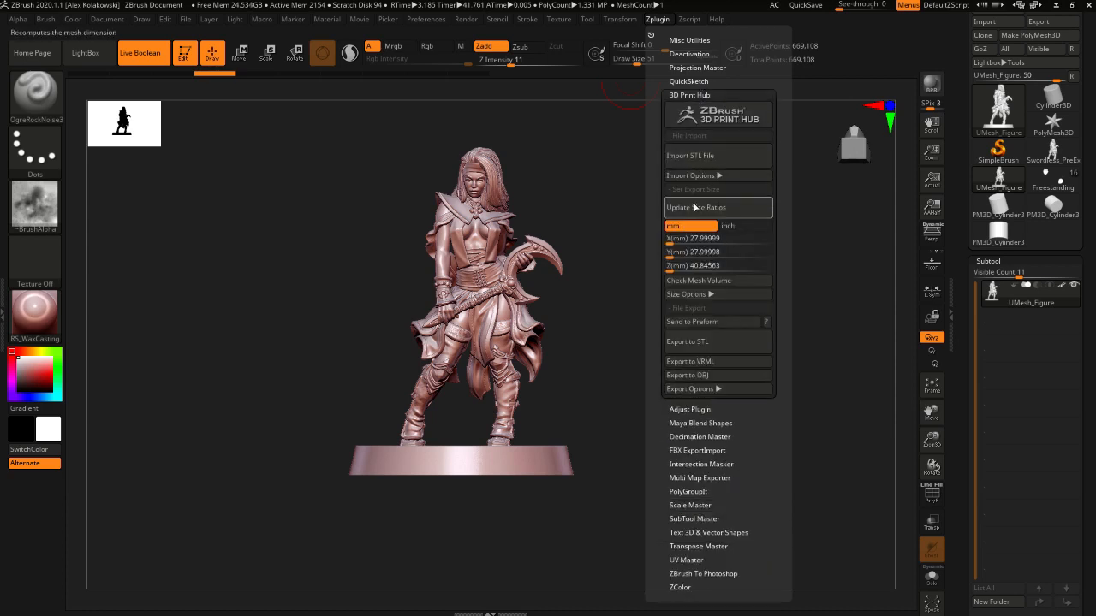
{"action": "left_click", "coordinate": [718, 265]}
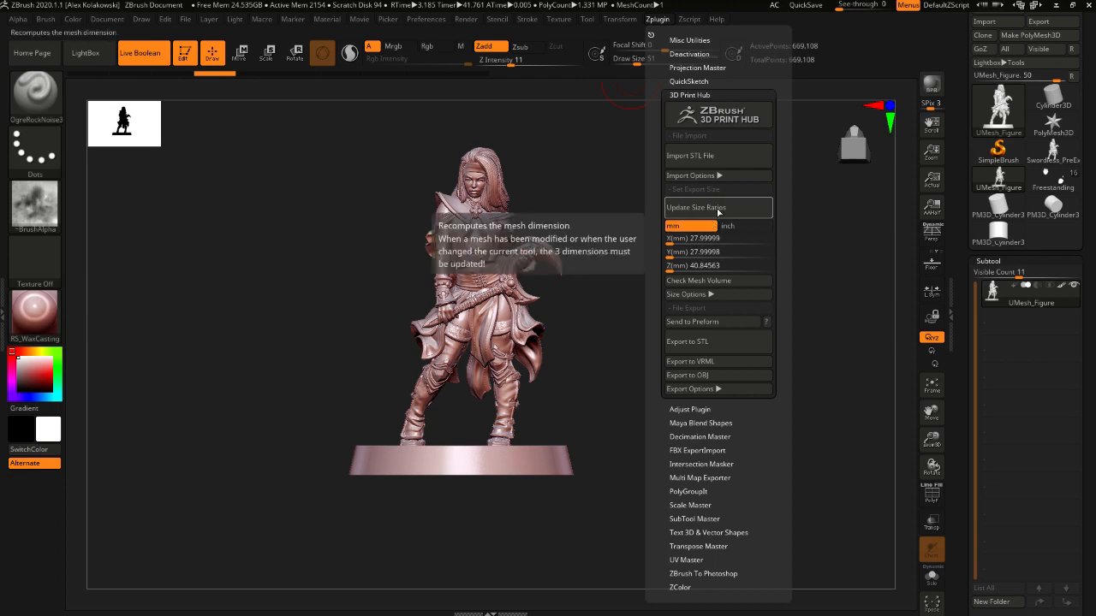
{"action": "mouse_move", "coordinate": [723, 210]}
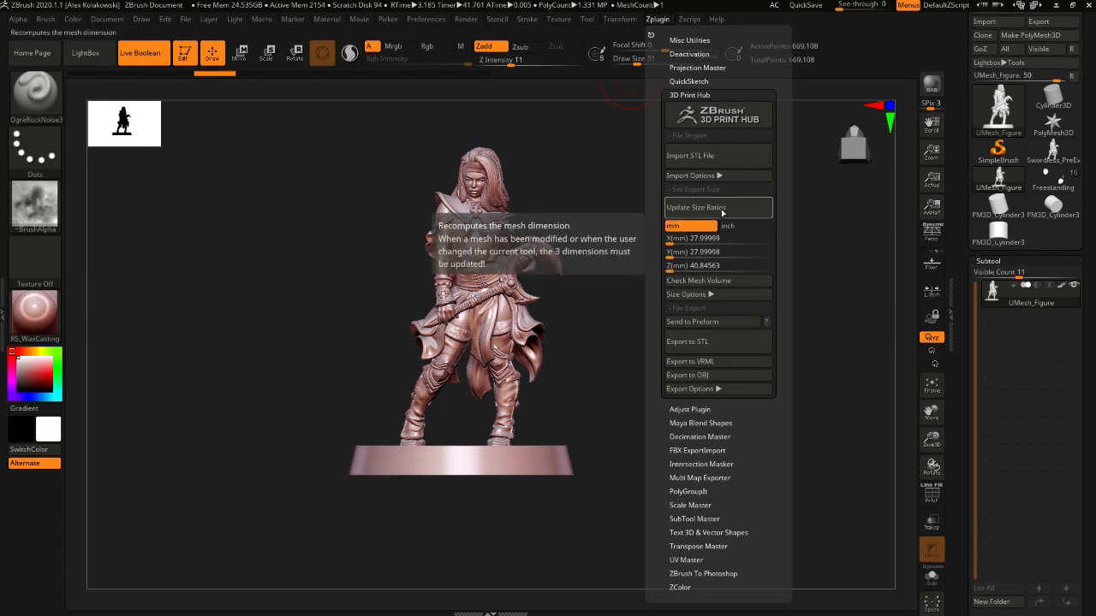
{"action": "mouse_move", "coordinate": [723, 211]}
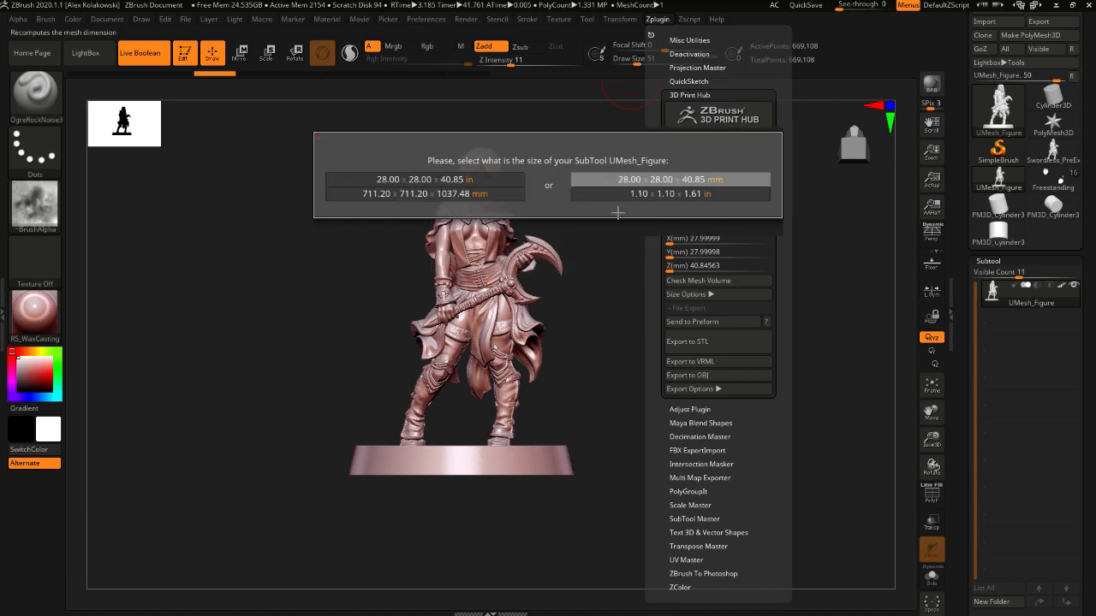
{"action": "mouse_move", "coordinate": [543, 185]}
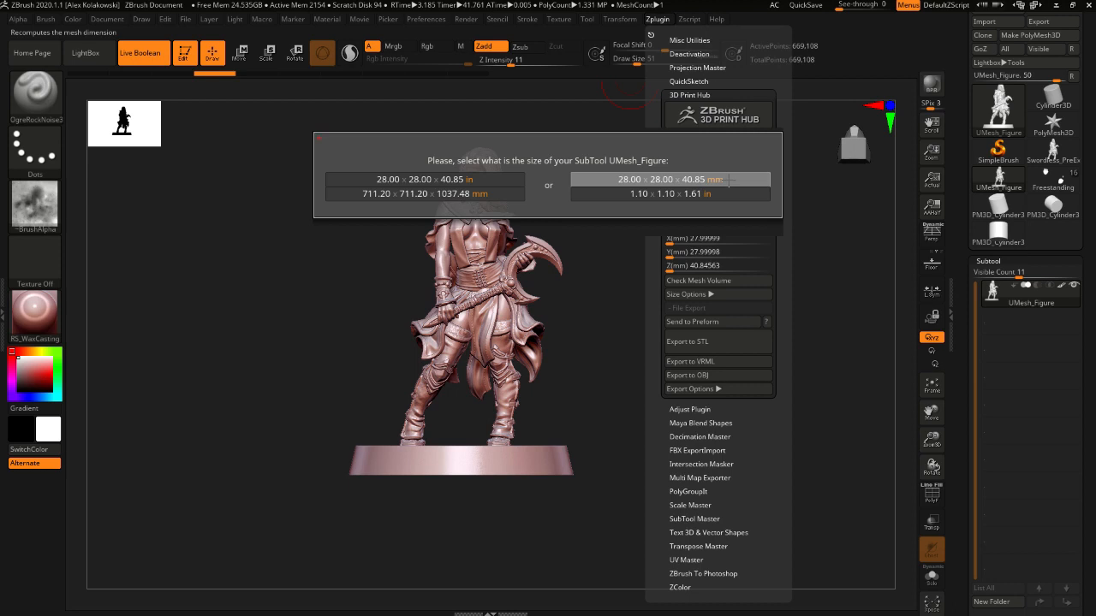
Step: Declare the figure as 28 × 28 × 40.85 mm and reopen 3D Print Hub's export size options
{"action": "left_click", "coordinate": [670, 179]}
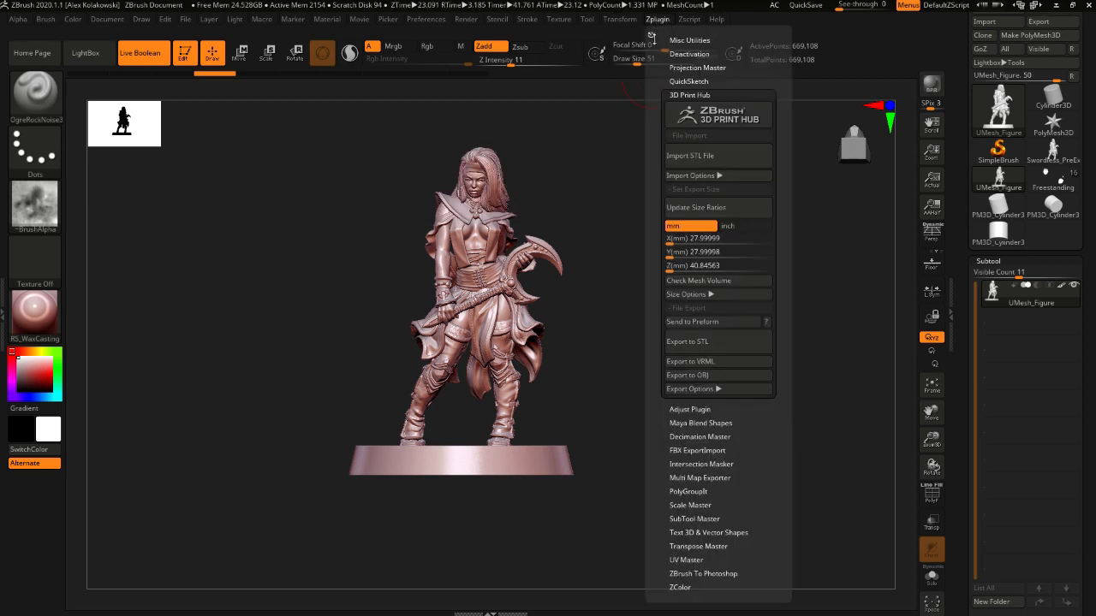
{"action": "mouse_move", "coordinate": [716, 239]}
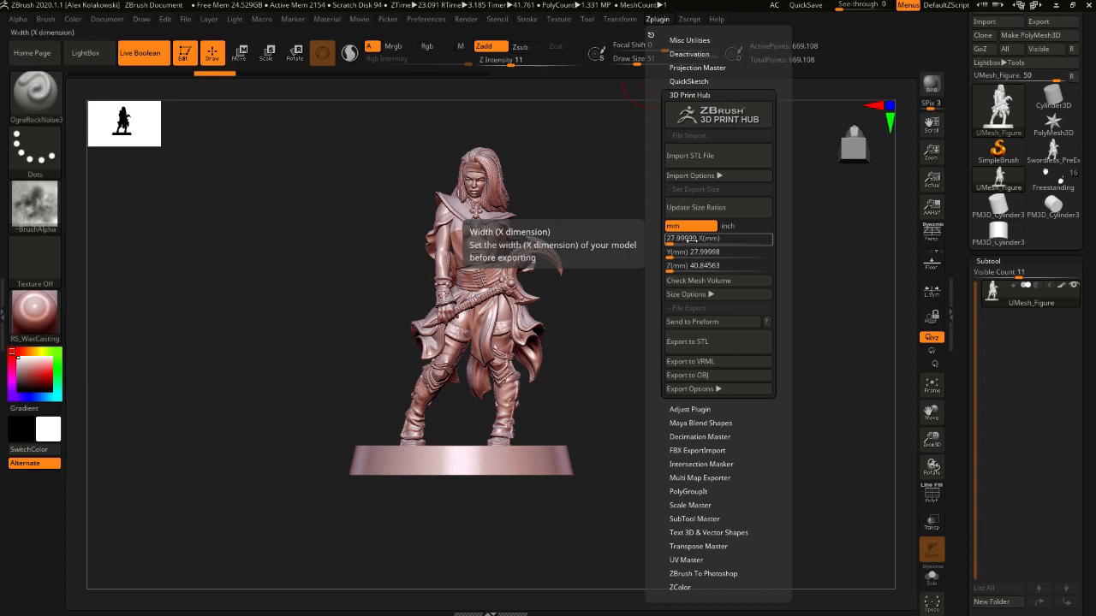
{"action": "left_click", "coordinate": [342, 467]}
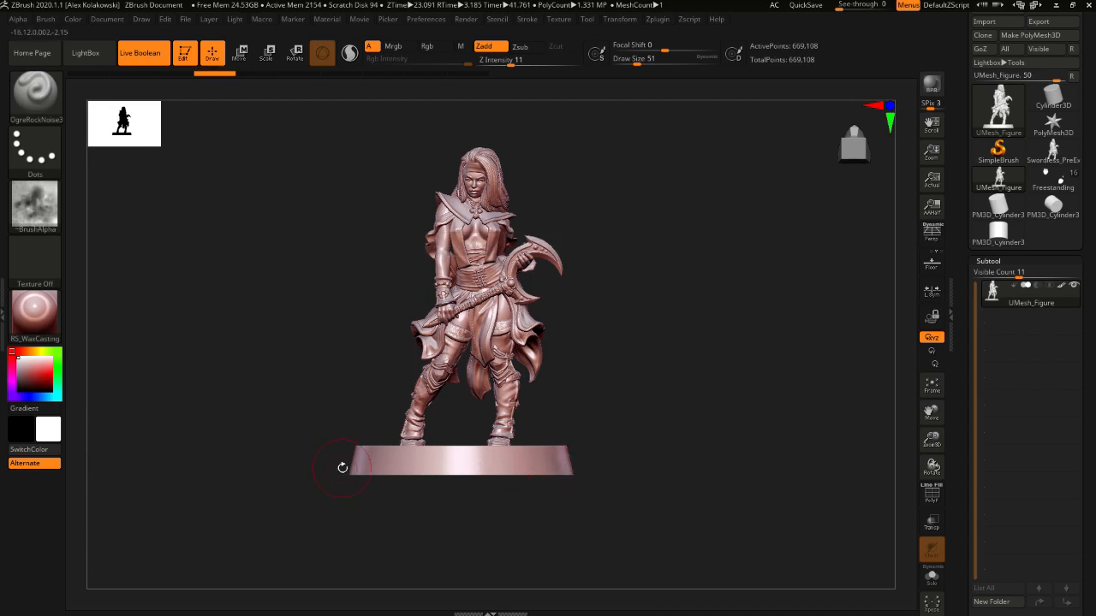
{"action": "mouse_move", "coordinate": [527, 474]}
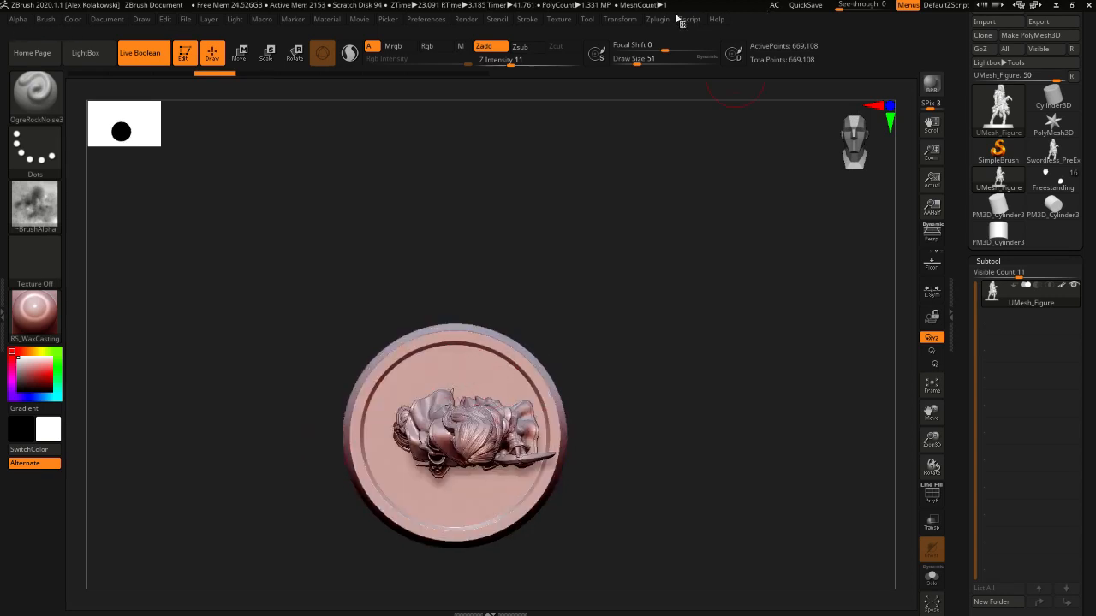
{"action": "left_click", "coordinate": [671, 19]}
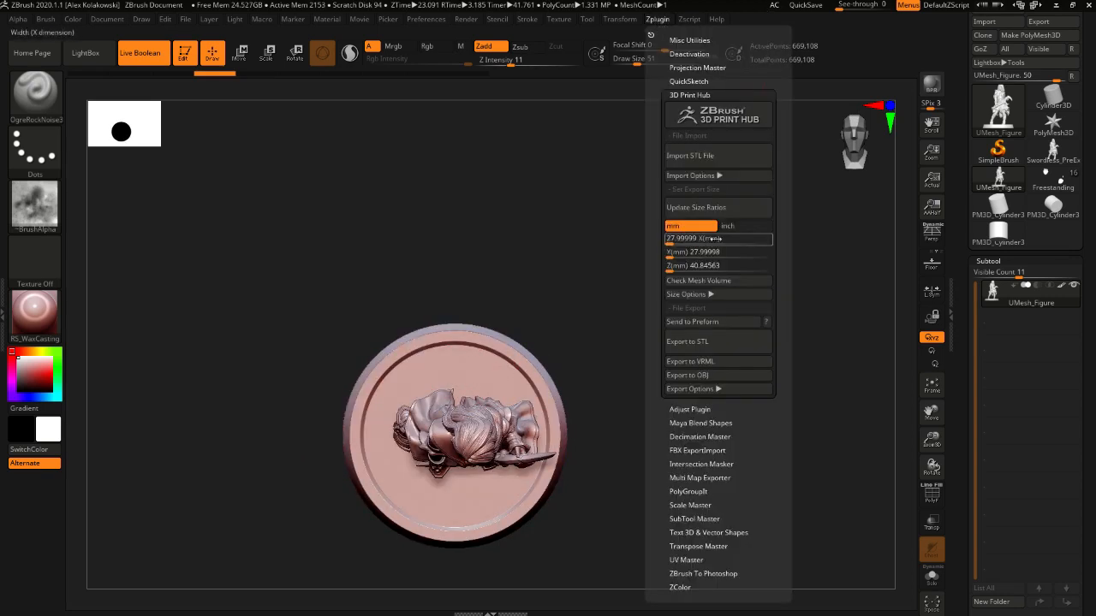
{"action": "mouse_move", "coordinate": [717, 265]}
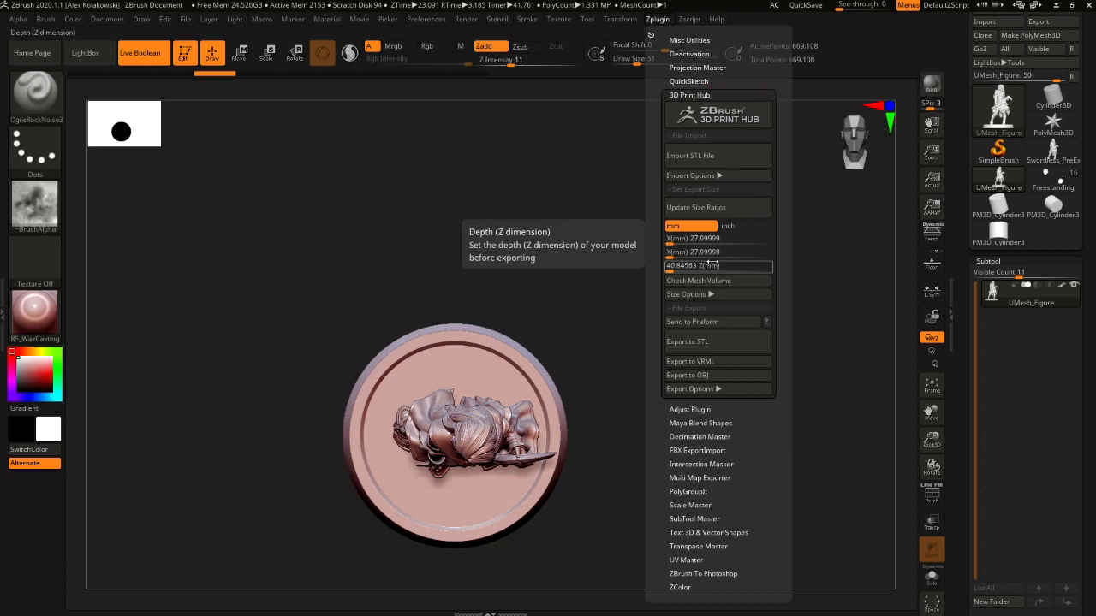
{"action": "mouse_move", "coordinate": [725, 287]}
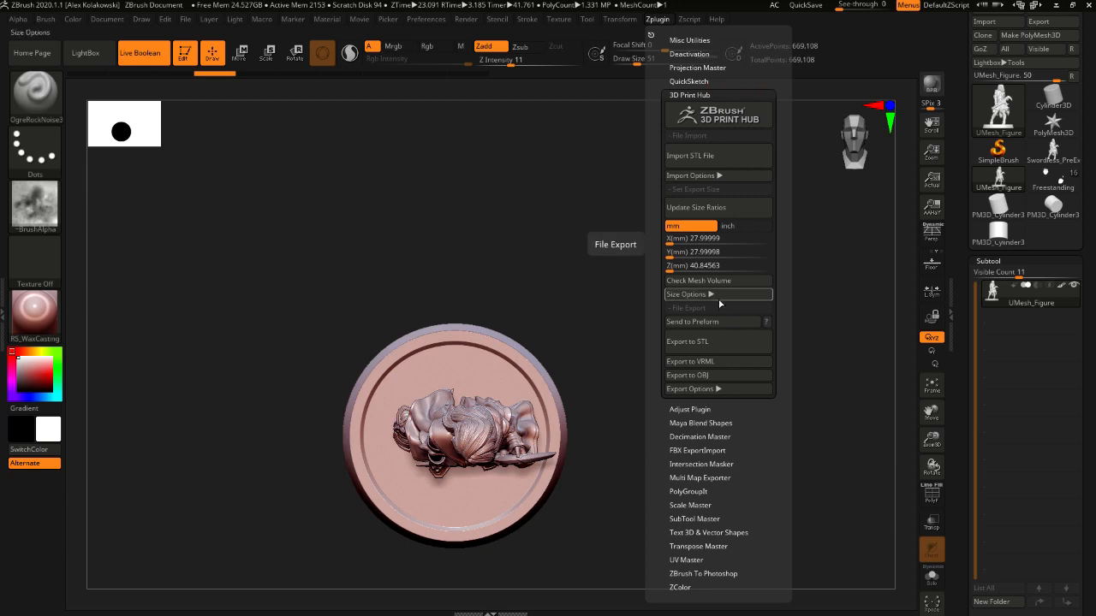
{"action": "left_click", "coordinate": [686, 294]}
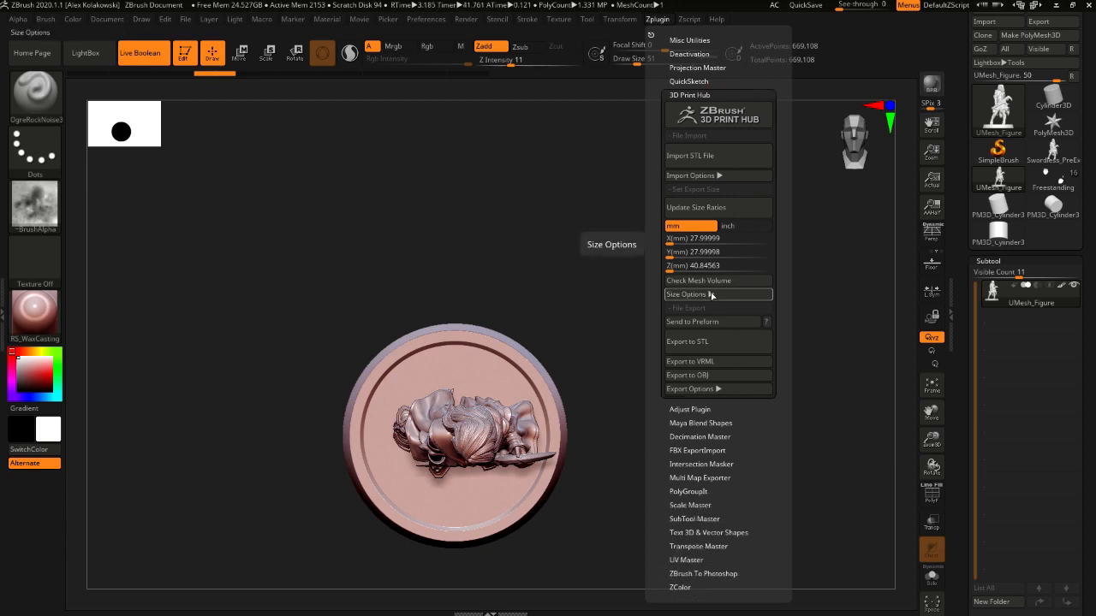
{"action": "mouse_move", "coordinate": [710, 252]}
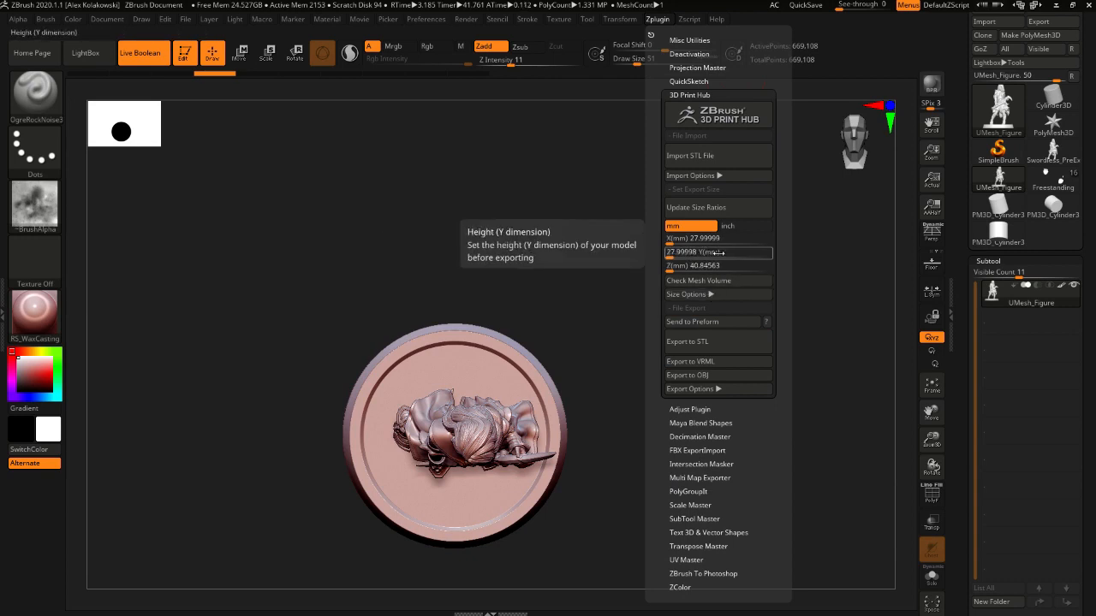
{"action": "mouse_move", "coordinate": [717, 280]}
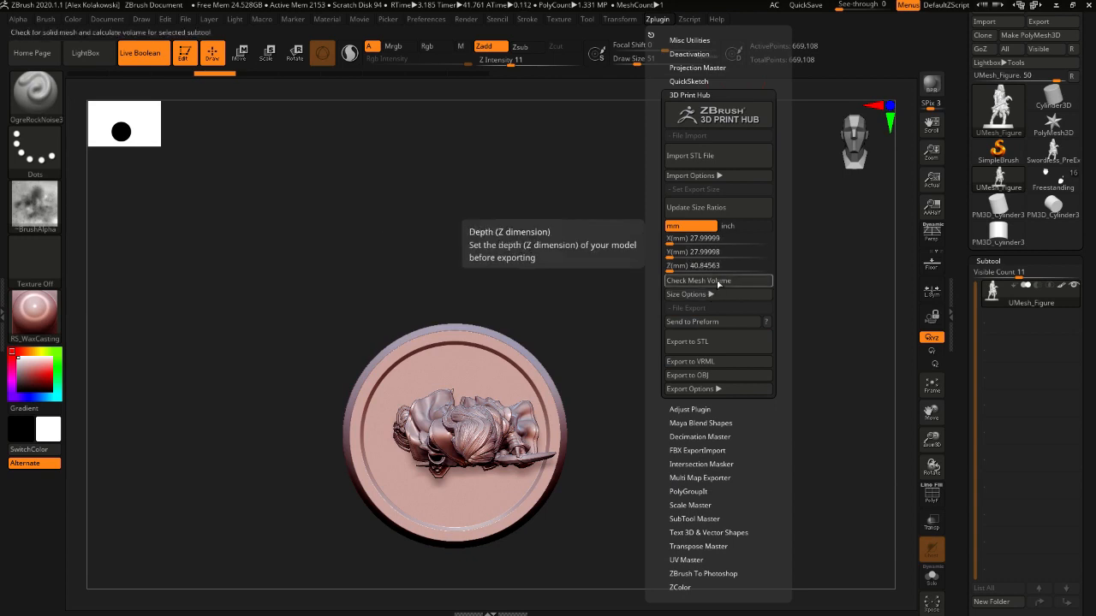
{"action": "mouse_move", "coordinate": [715, 347]}
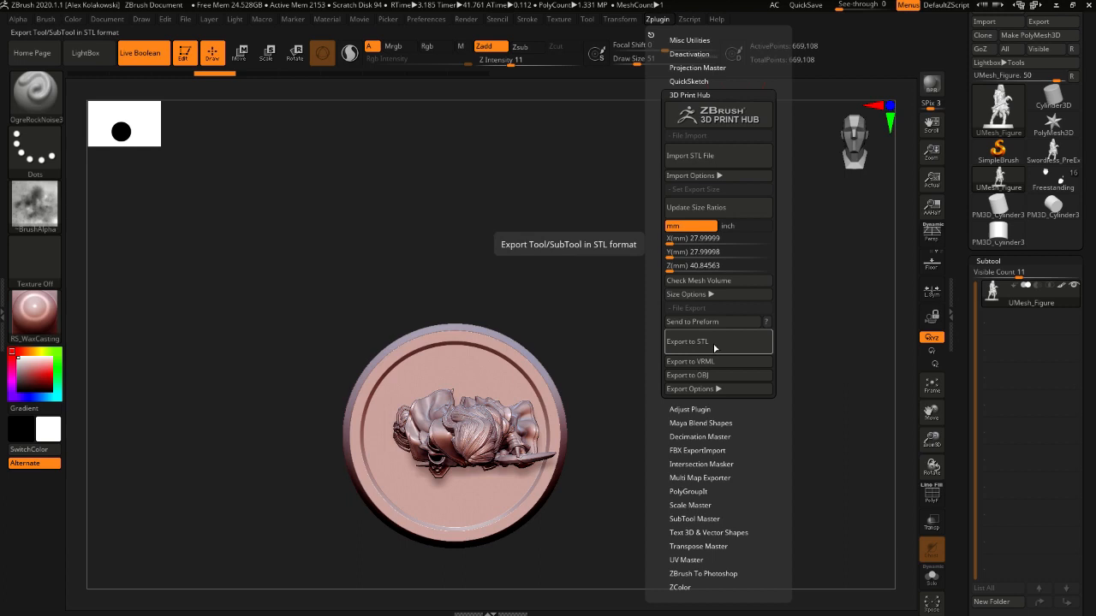
Step: Export the figure as Silent_Sister_Mary_All.STL, deleting and replacing the old file in SisterMary
{"action": "left_click", "coordinate": [687, 341]}
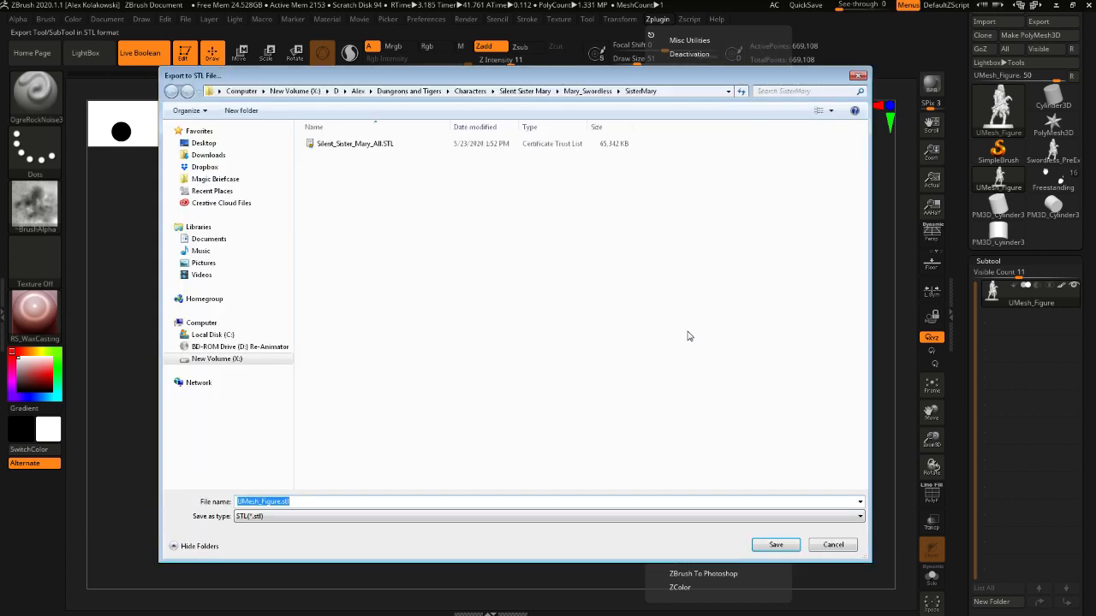
{"action": "mouse_move", "coordinate": [388, 196]}
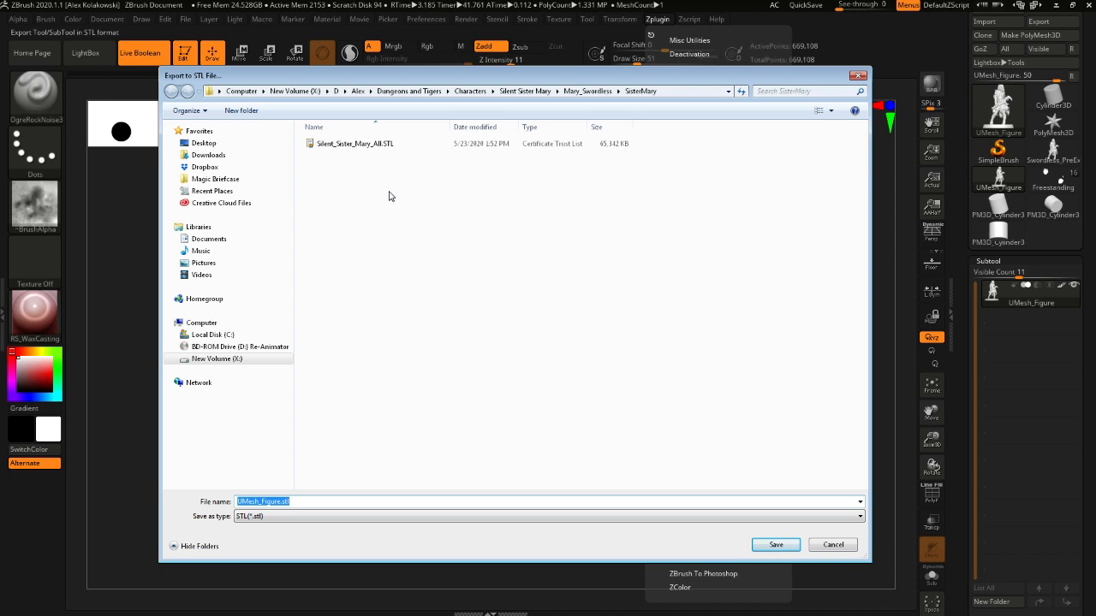
{"action": "mouse_move", "coordinate": [394, 195]}
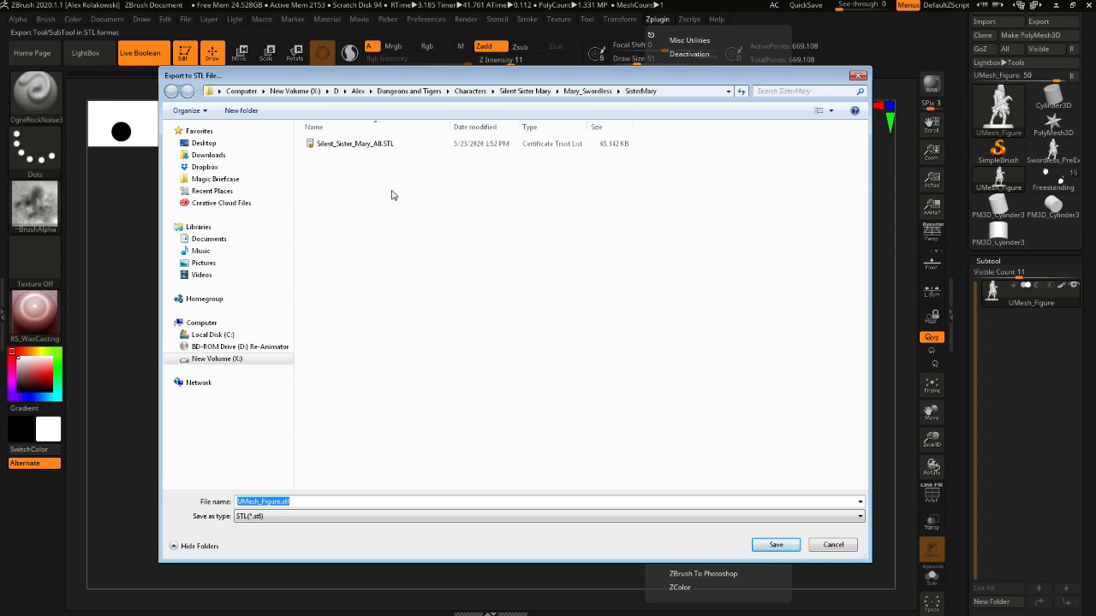
{"action": "mouse_move", "coordinate": [388, 197]}
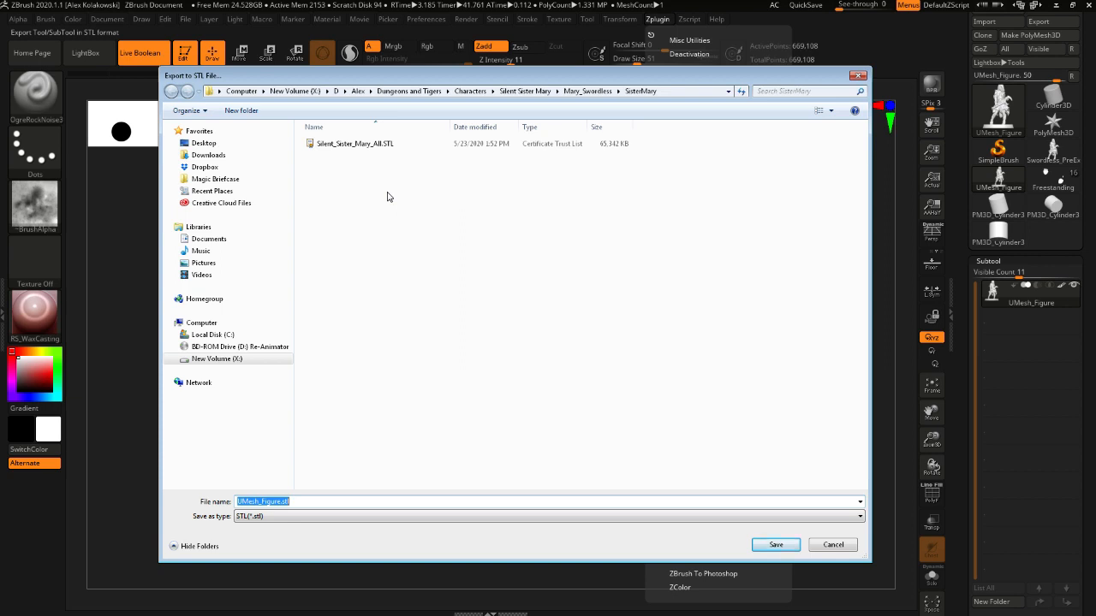
{"action": "mouse_move", "coordinate": [381, 198]}
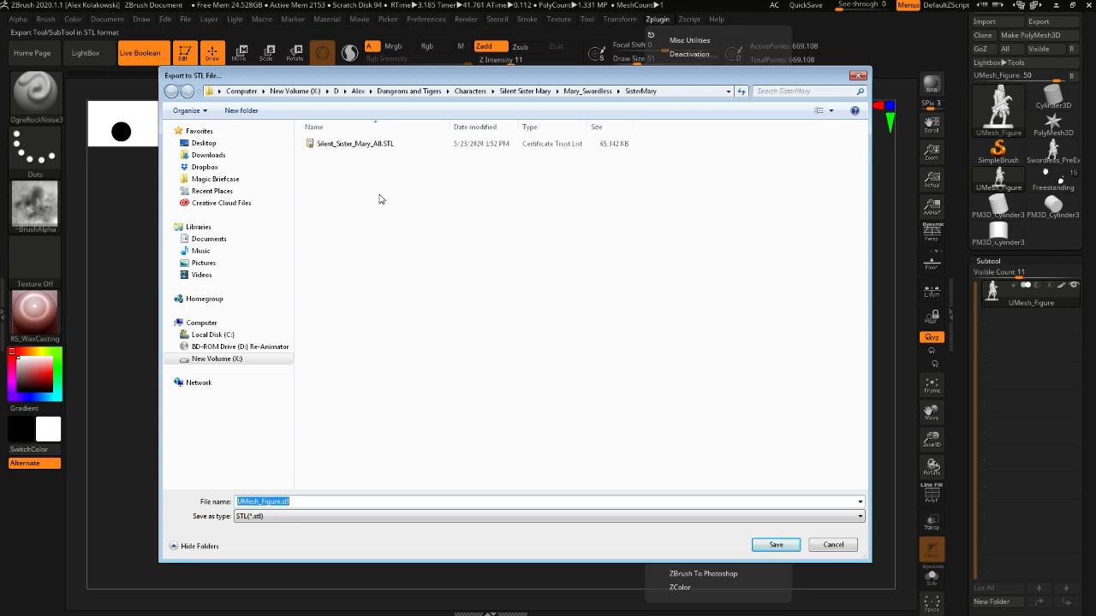
{"action": "mouse_move", "coordinate": [401, 188]}
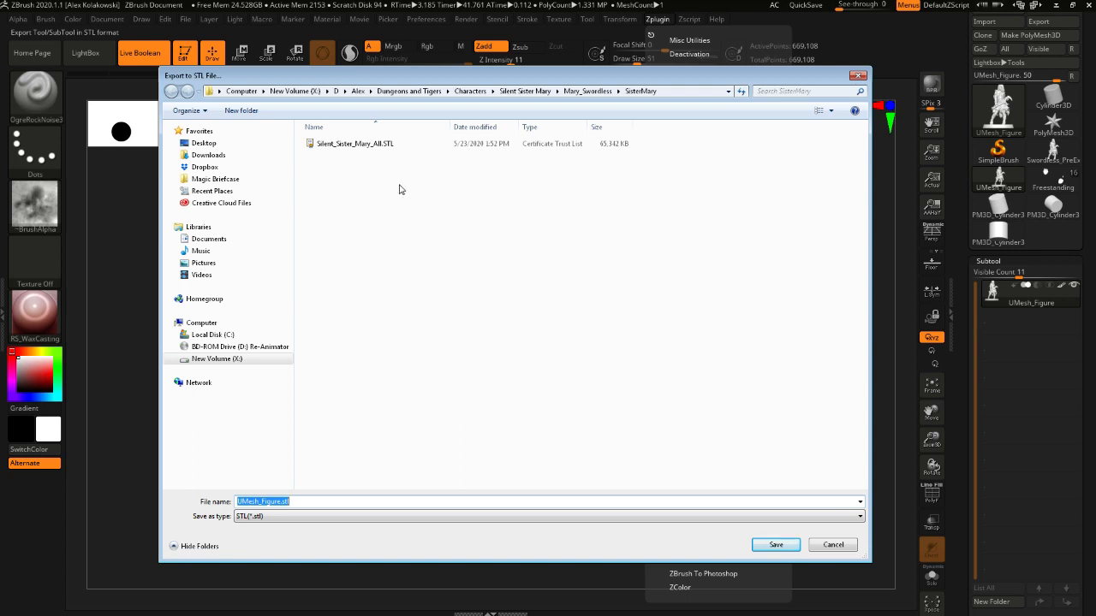
{"action": "left_click", "coordinate": [355, 143]}
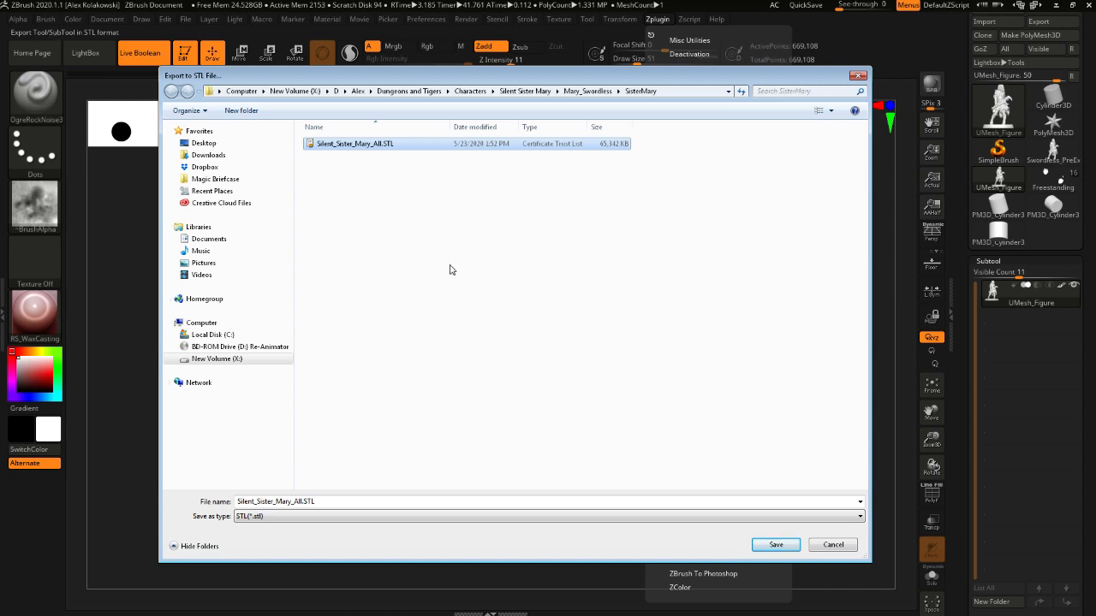
{"action": "mouse_move", "coordinate": [363, 195]}
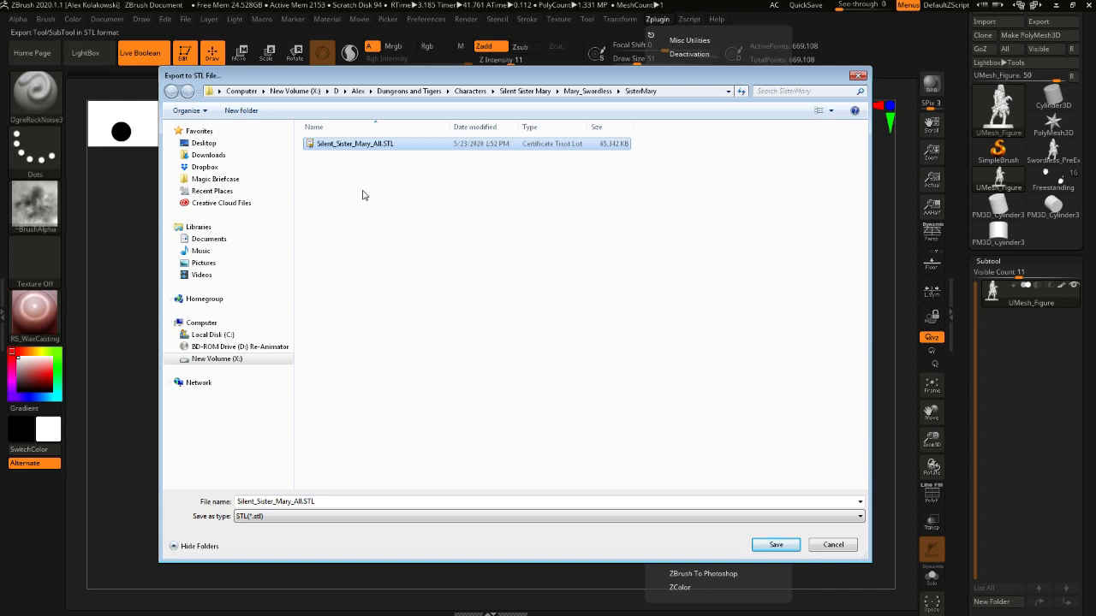
{"action": "right_click", "coordinate": [355, 143]}
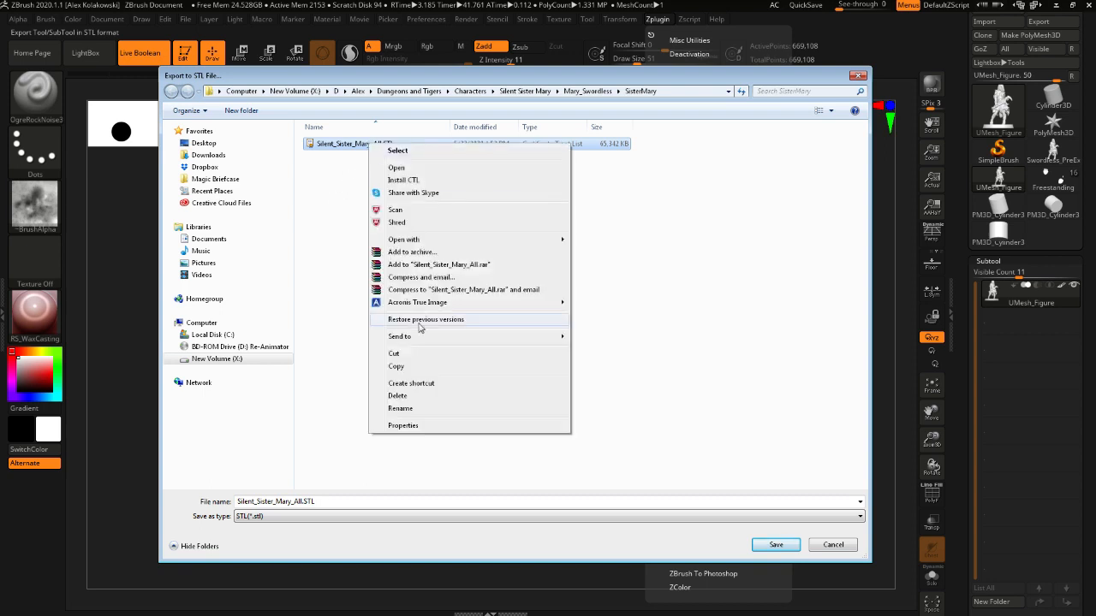
{"action": "left_click", "coordinate": [394, 395]}
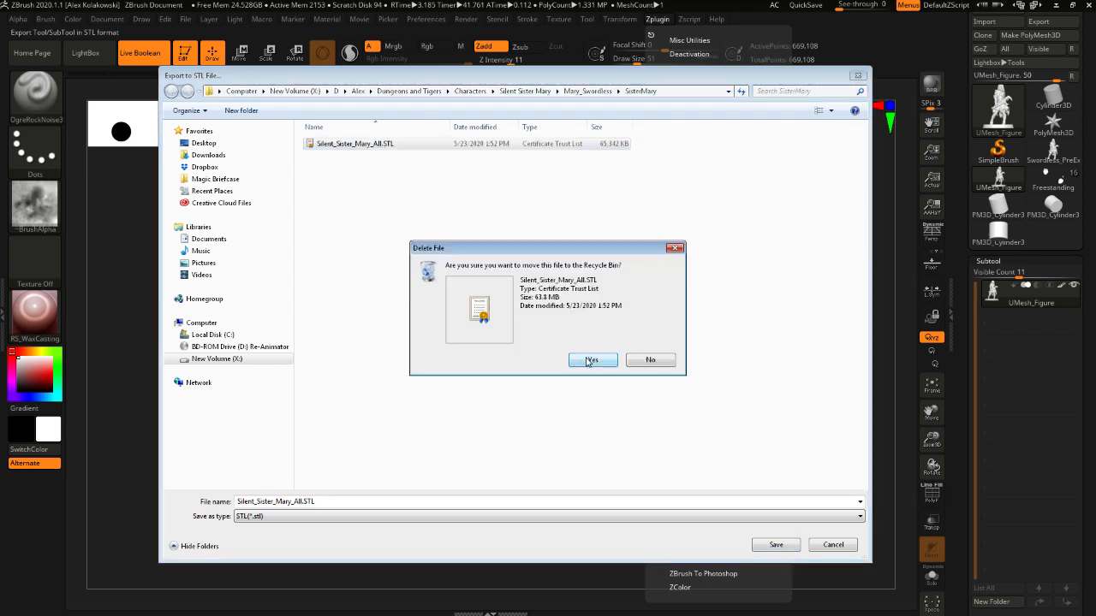
{"action": "left_click", "coordinate": [593, 360]}
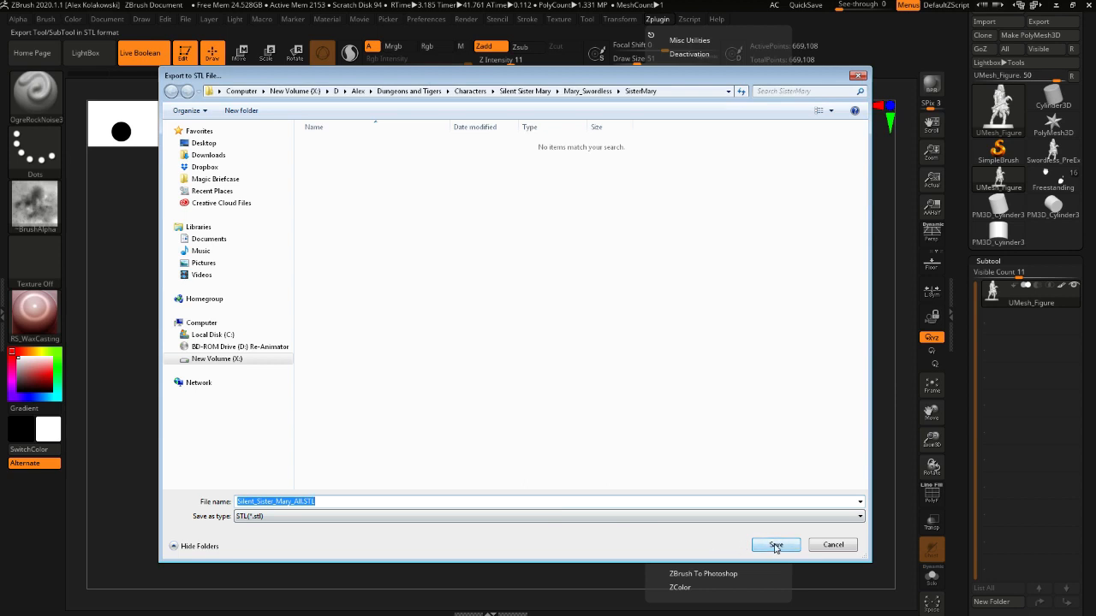
{"action": "left_click", "coordinate": [776, 544]}
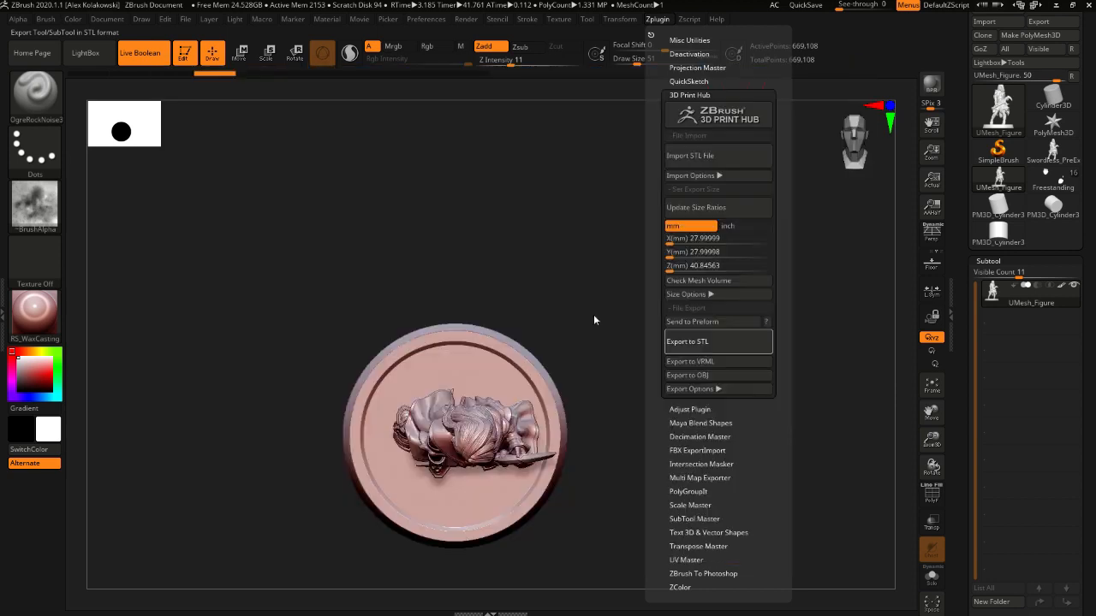
Step: Dismiss the Zplugin menu after the successful export message
{"action": "left_click", "coordinate": [688, 341]}
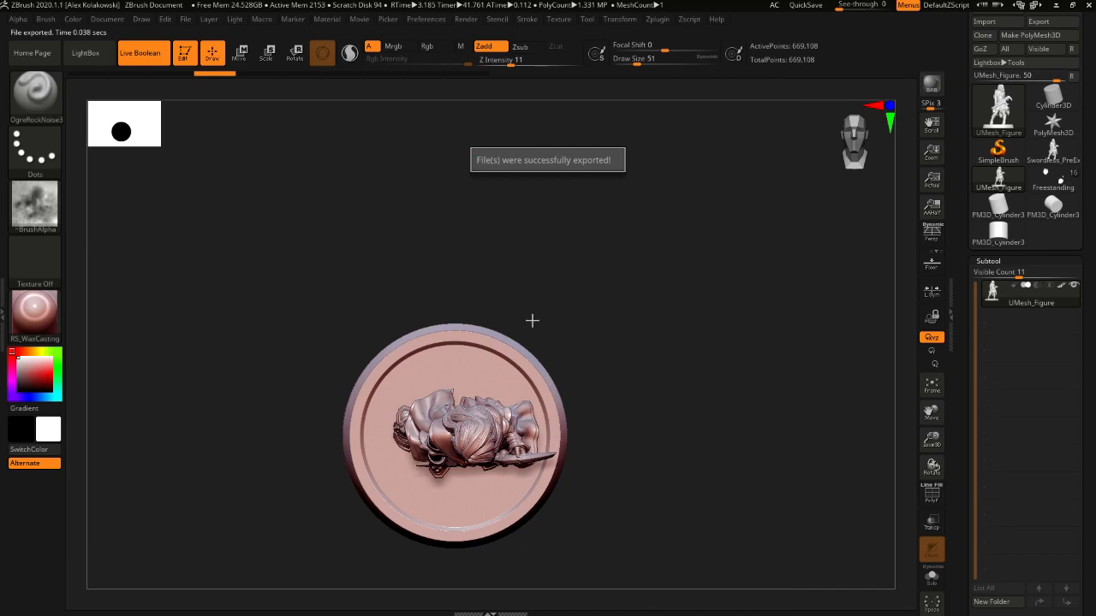
{"action": "mouse_move", "coordinate": [547, 305]}
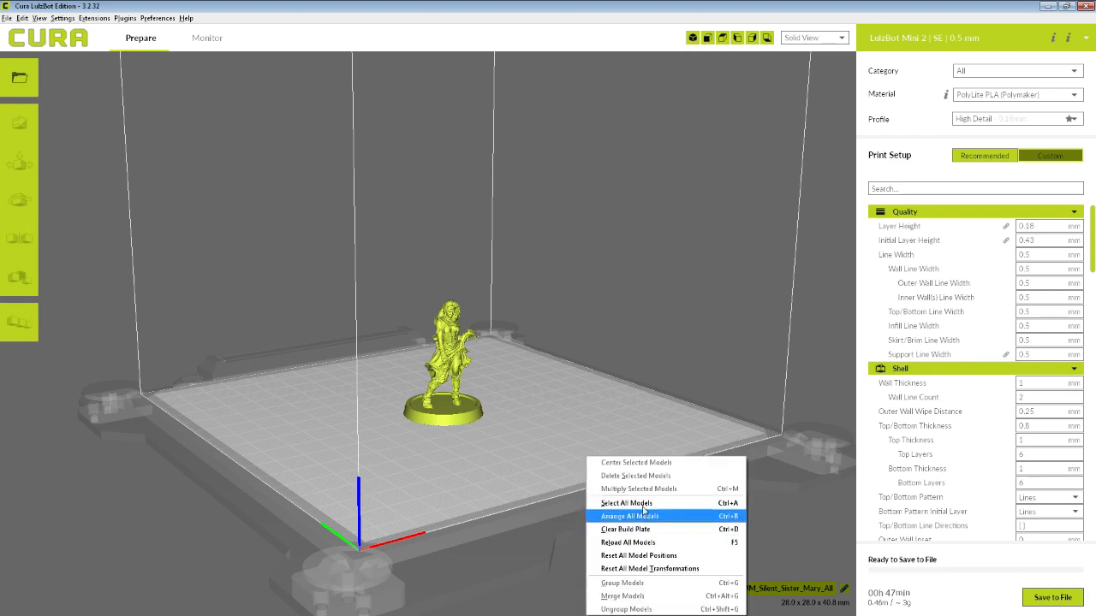
Step: Clear the build plate and load Silent_Sister_Mary_All.STL
{"action": "left_click", "coordinate": [630, 516]}
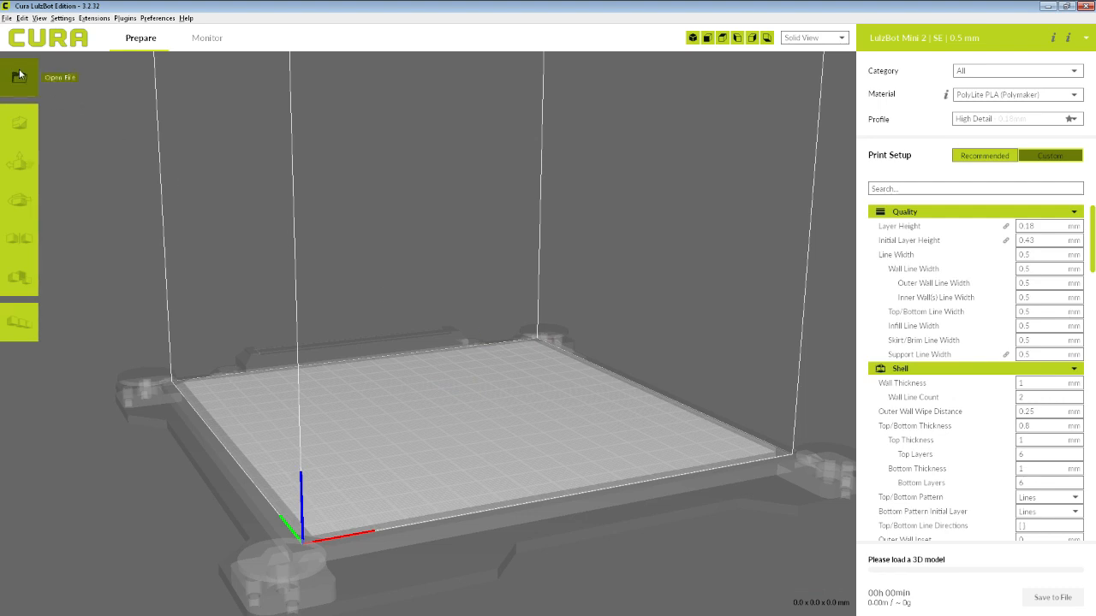
{"action": "left_click", "coordinate": [19, 77]}
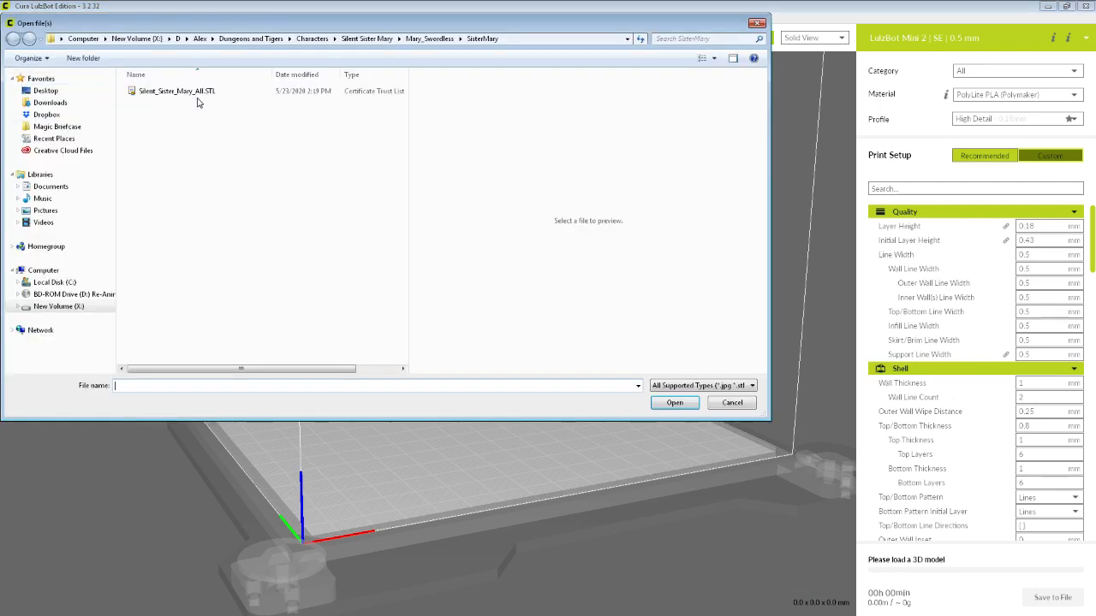
{"action": "left_click", "coordinate": [731, 402]}
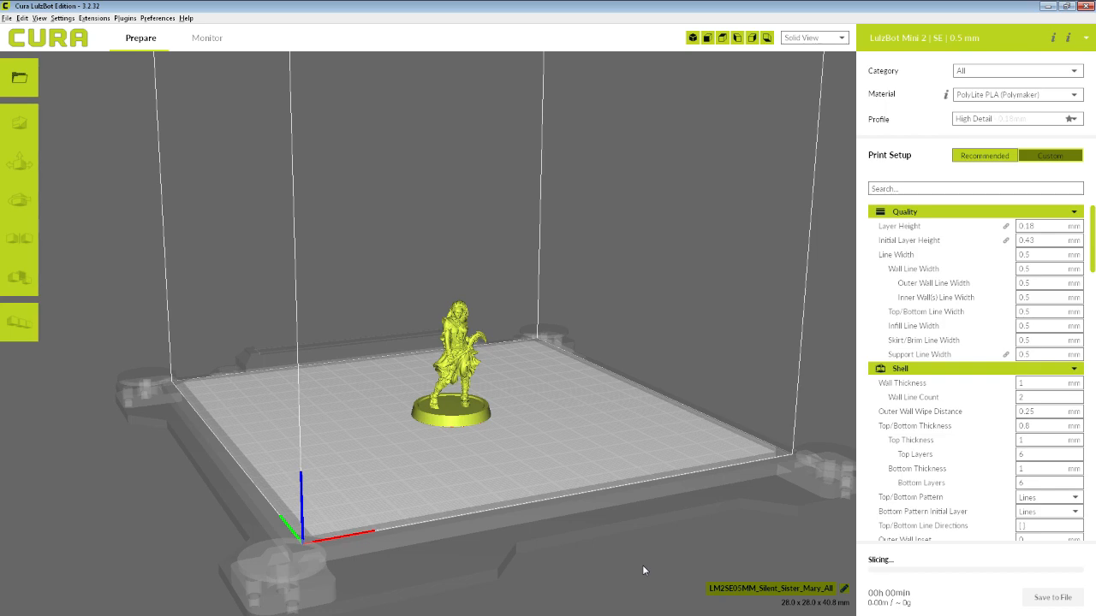
{"action": "mouse_move", "coordinate": [668, 559]}
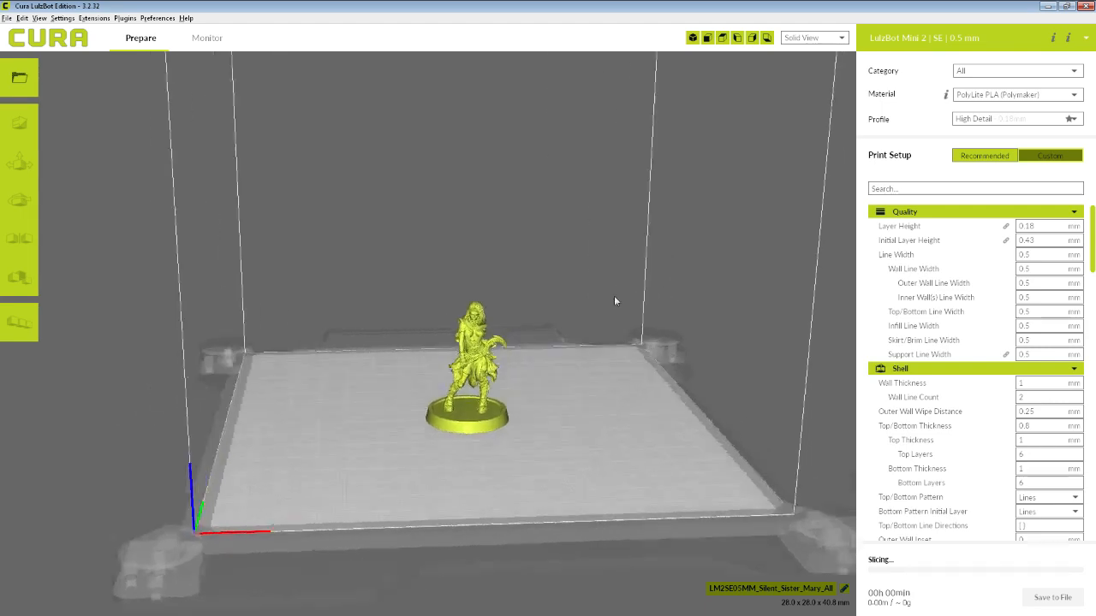
Step: Orbit around the sliced miniature and read the 47-minute, about 3 g estimate
{"action": "left_click_drag", "start_coordinate": [615, 300], "coordinate": [505, 462]}
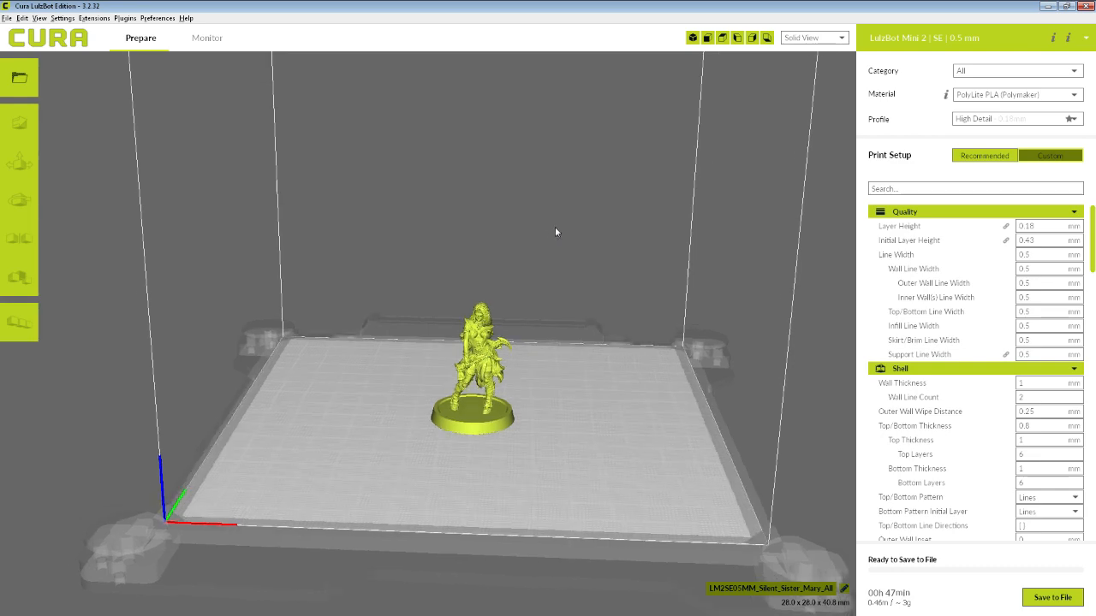
{"action": "mouse_move", "coordinate": [542, 235]}
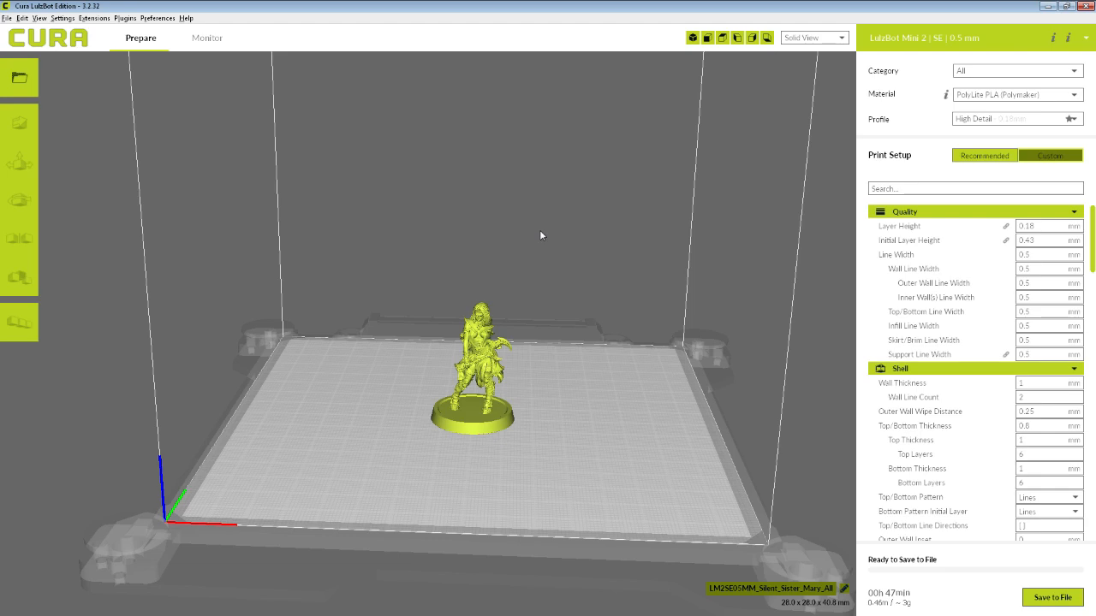
{"action": "mouse_move", "coordinate": [687, 282]}
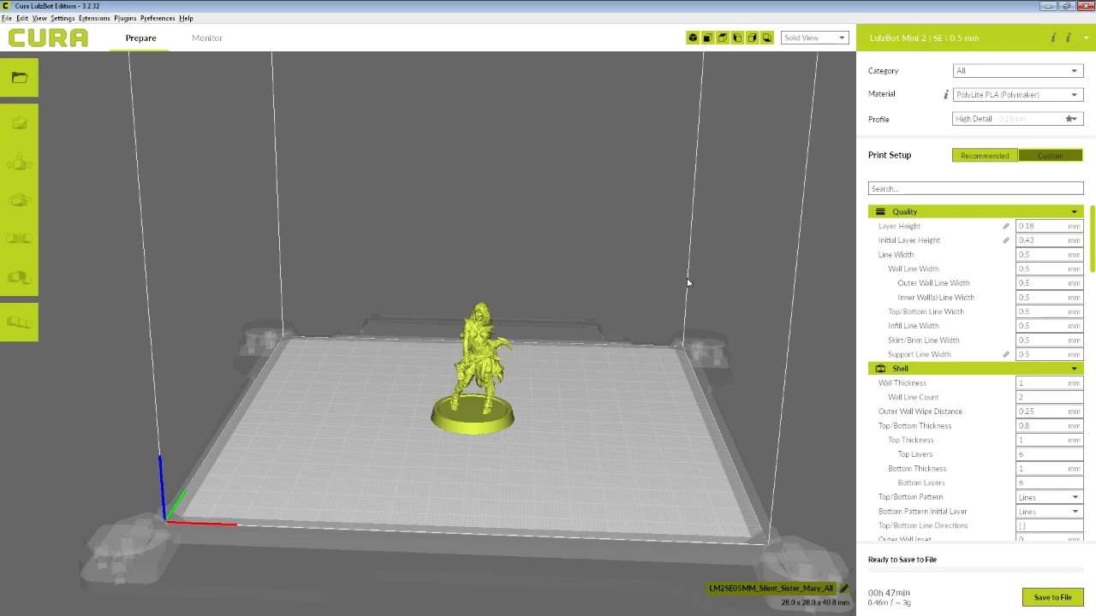
{"action": "mouse_move", "coordinate": [566, 402]}
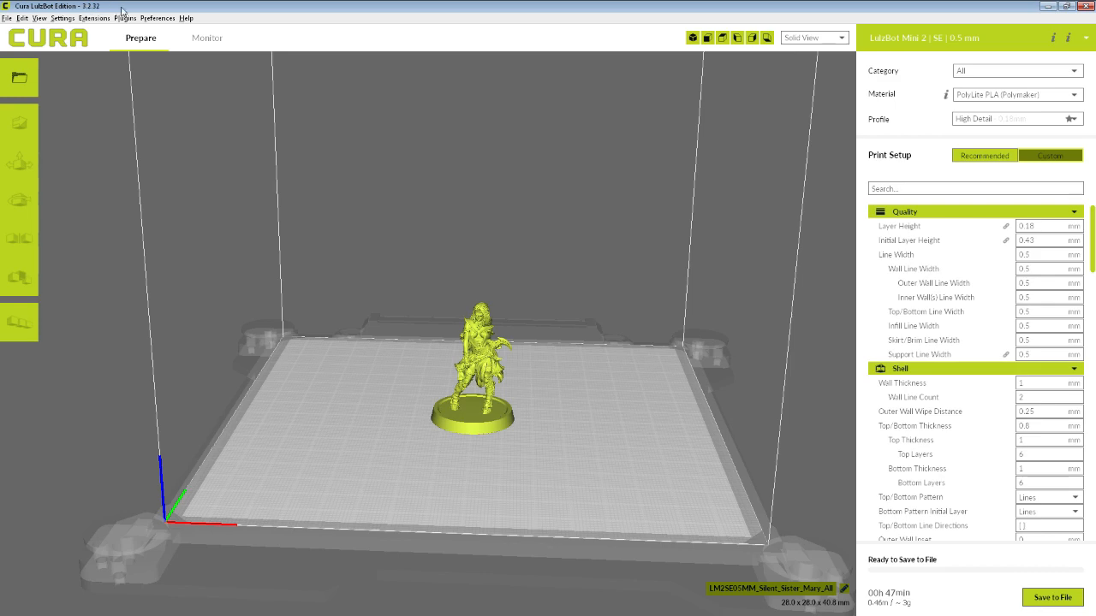
{"action": "mouse_move", "coordinate": [573, 246]}
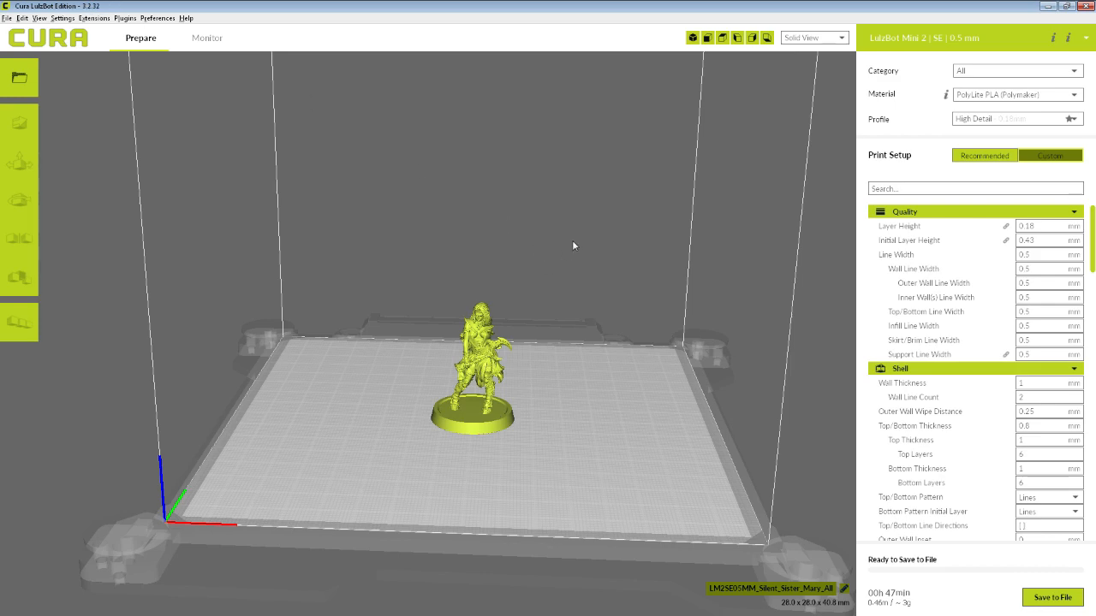
{"action": "mouse_move", "coordinate": [578, 244]}
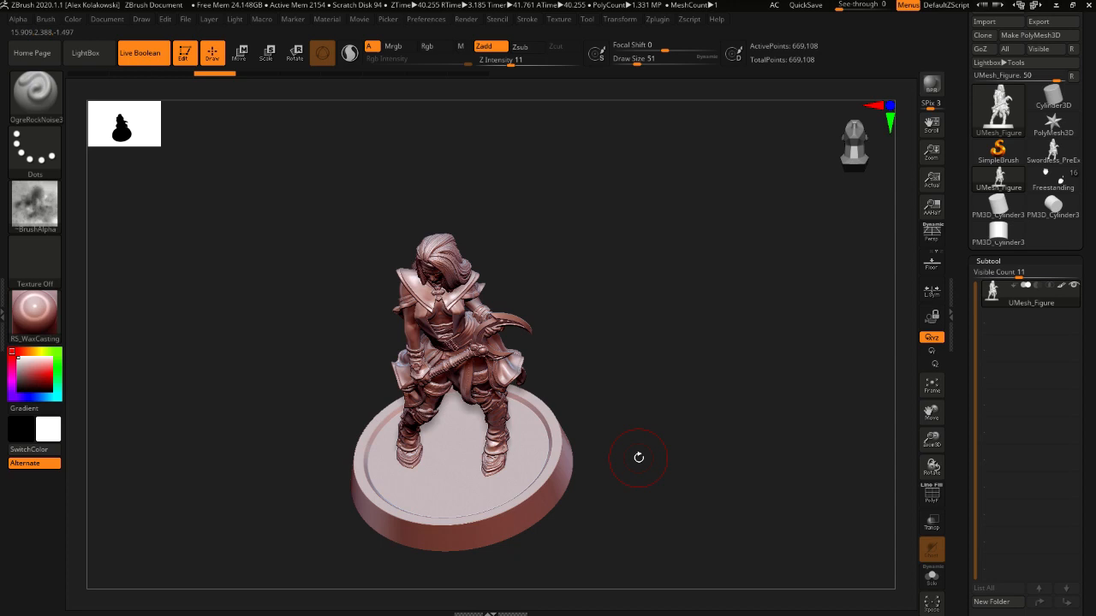
{"action": "mouse_move", "coordinate": [640, 453]}
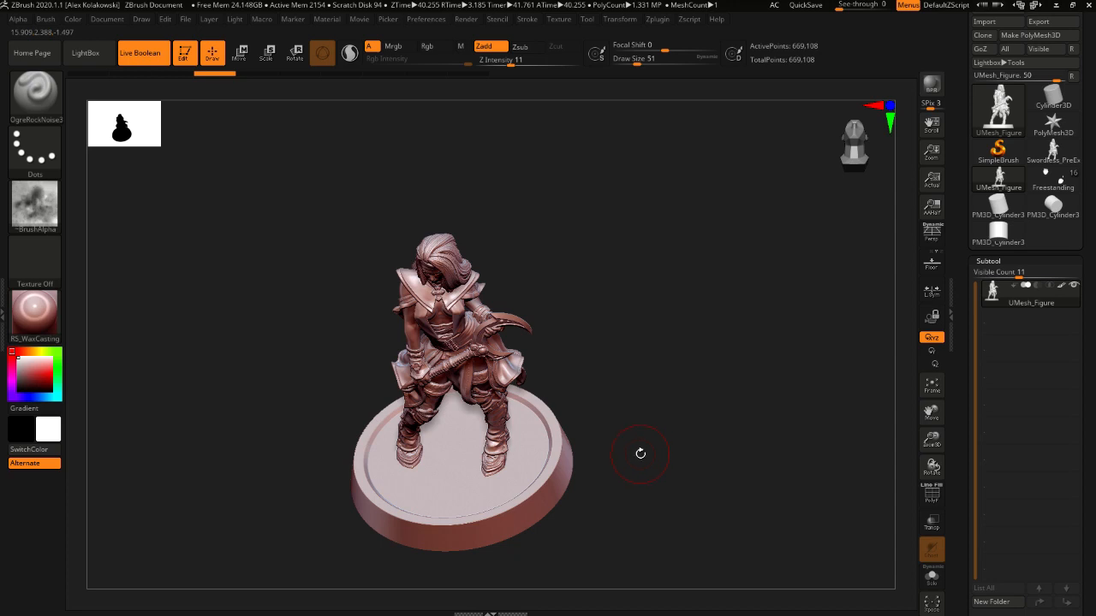